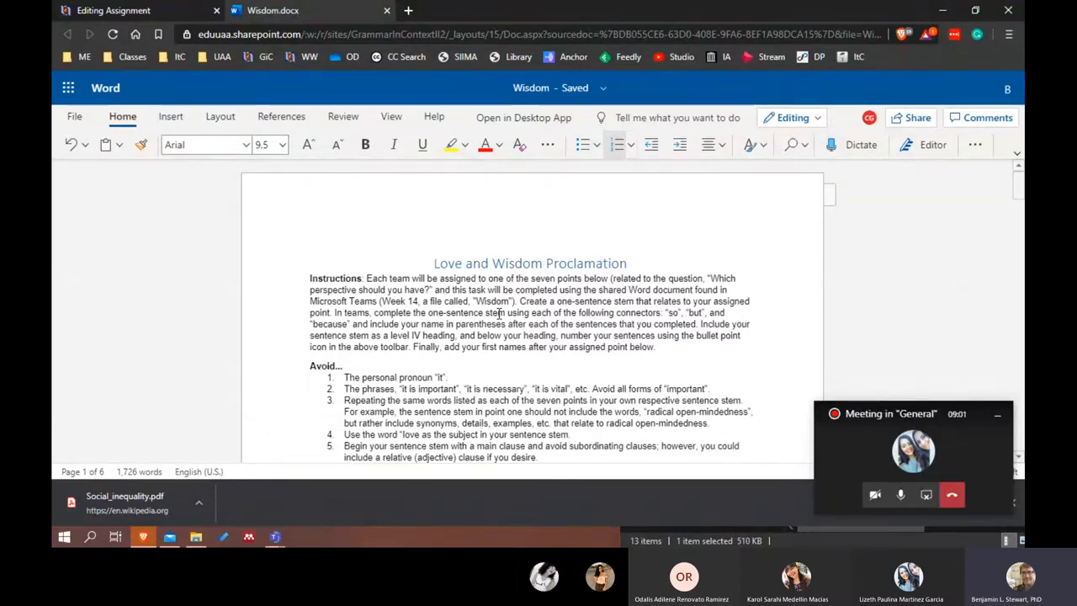
- Scroll down the Wisdom document toward the 'Empathy (4) - Liz and Montse' section
scroll("down", 3)
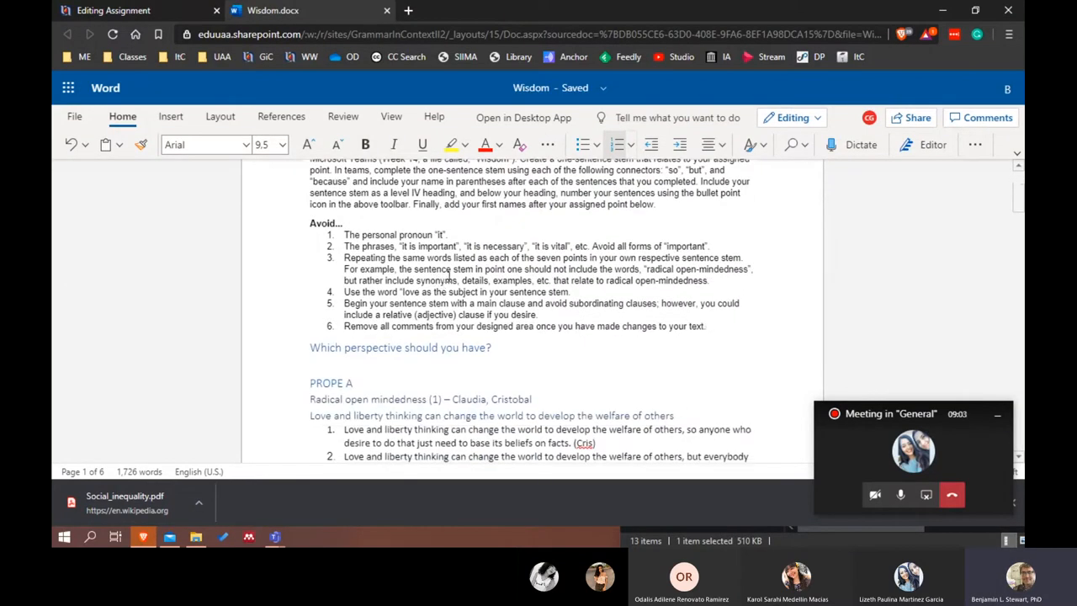
scroll("up", 3)
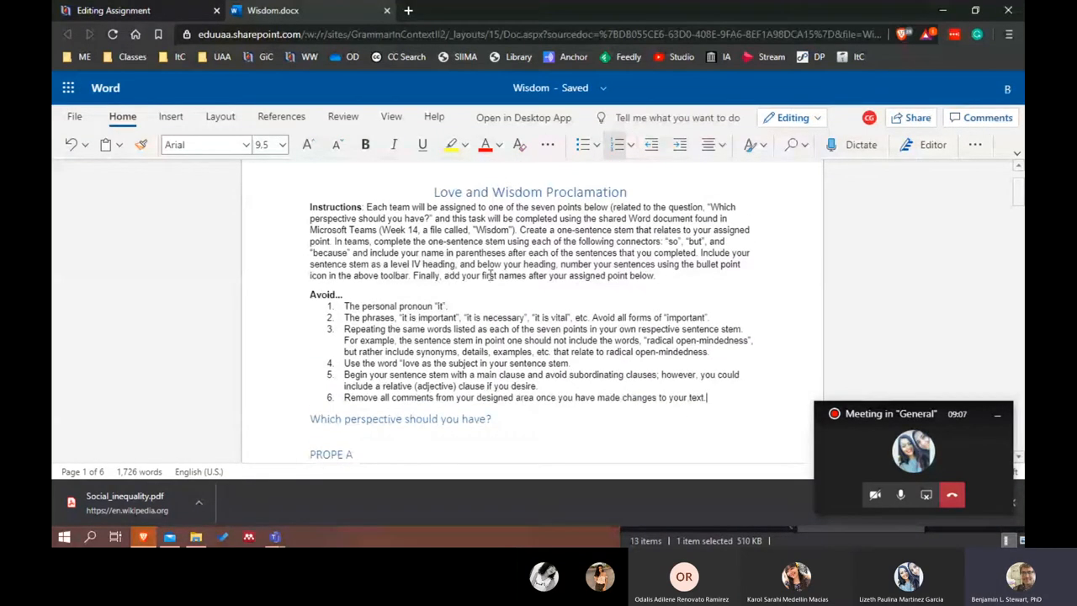
scroll("down", 3)
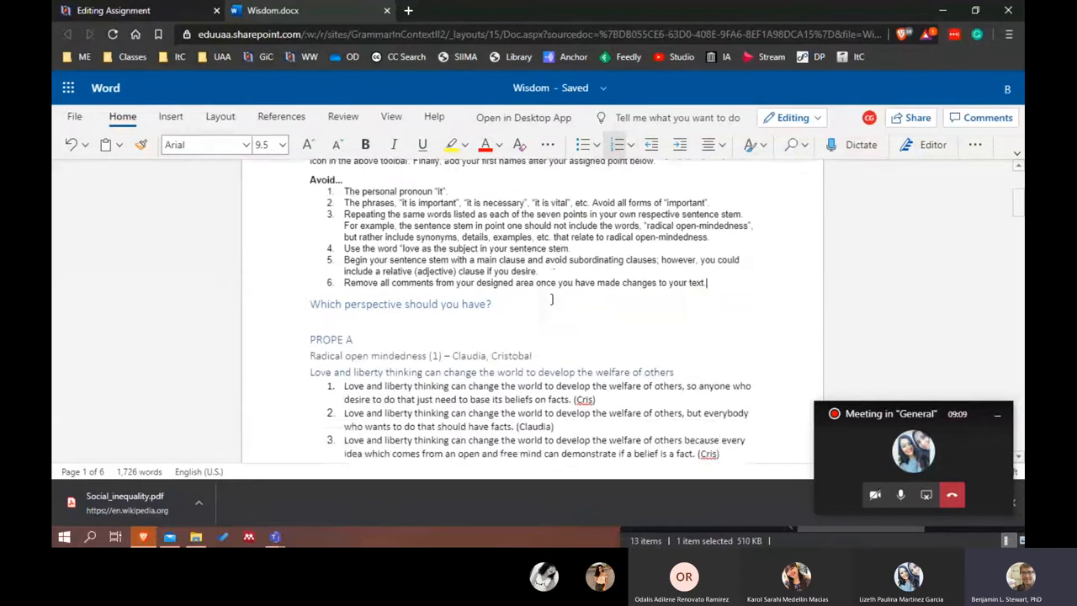
scroll("down", 3)
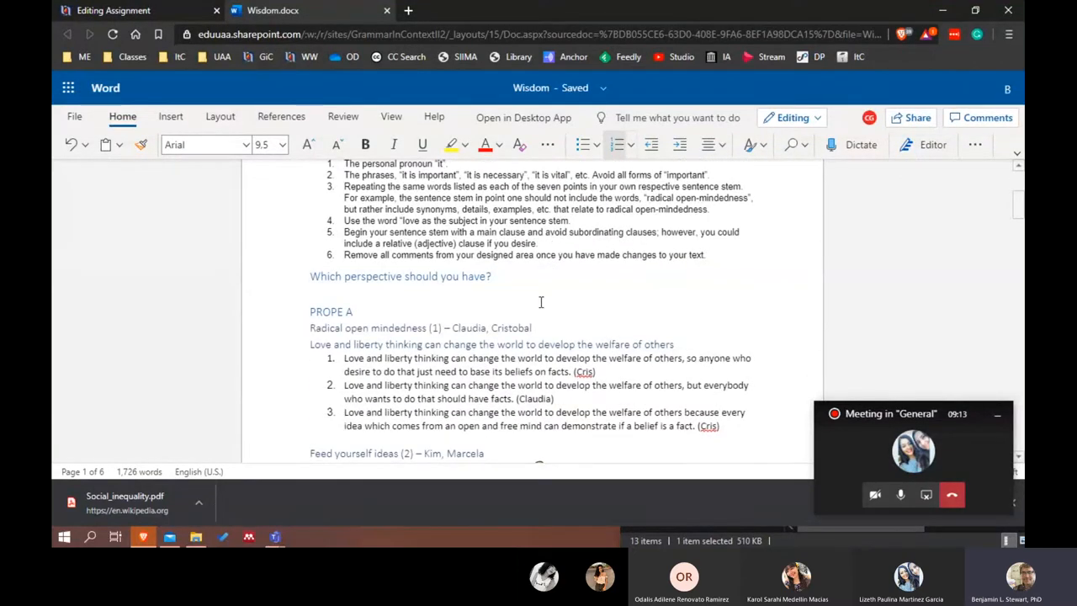
scroll("up", 3)
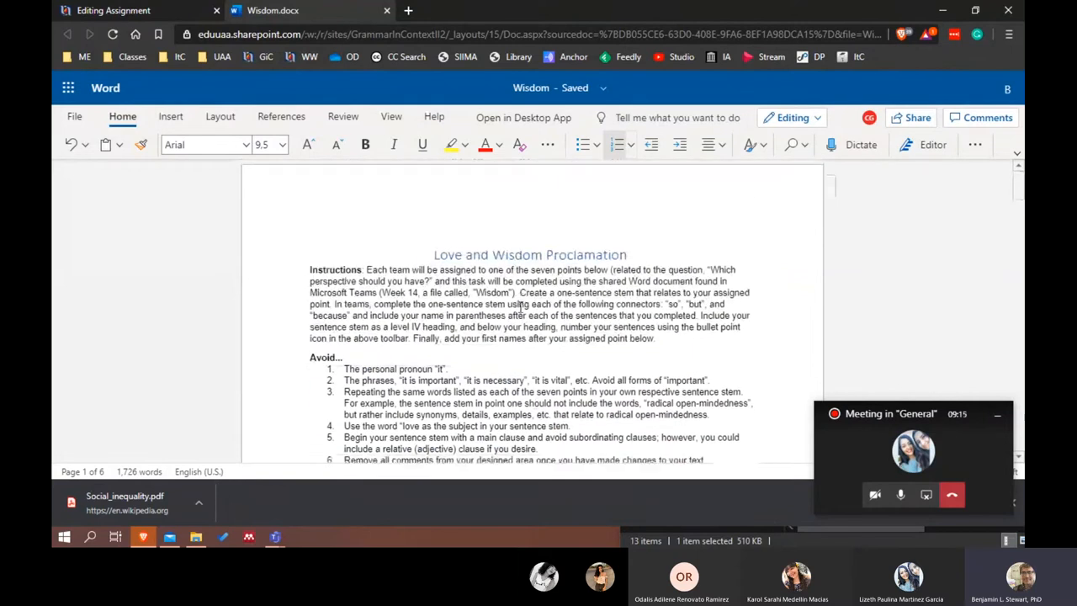
scroll("down", 3)
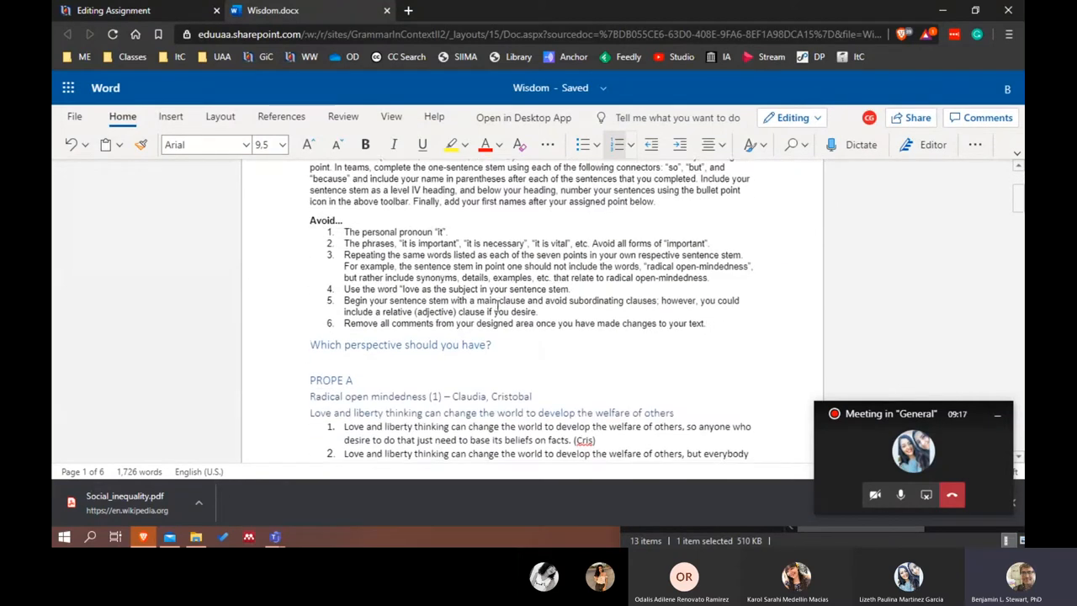
scroll("down", 3)
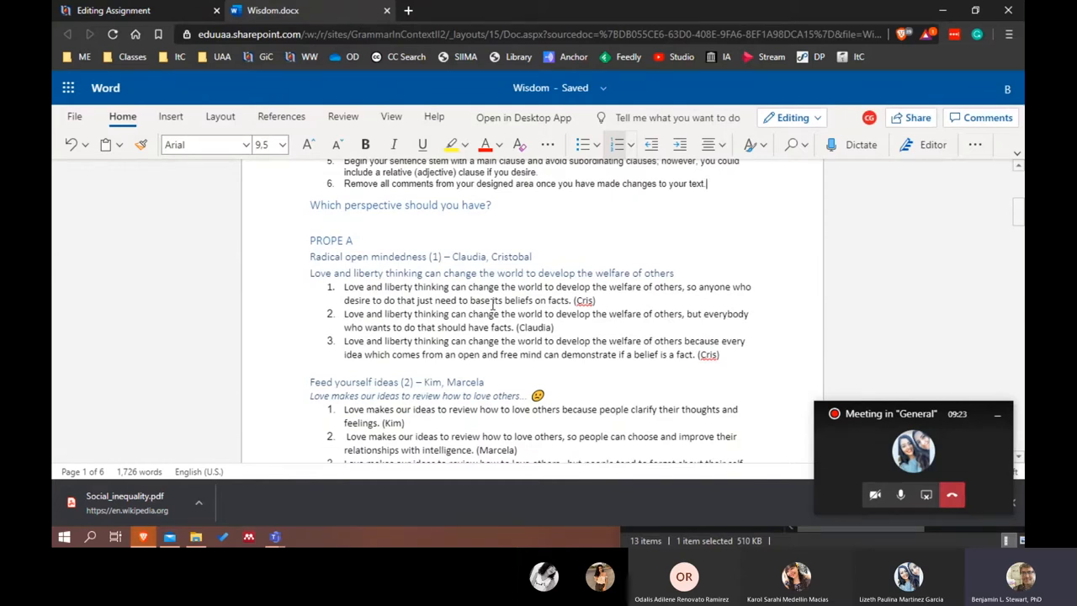
scroll("down", 3)
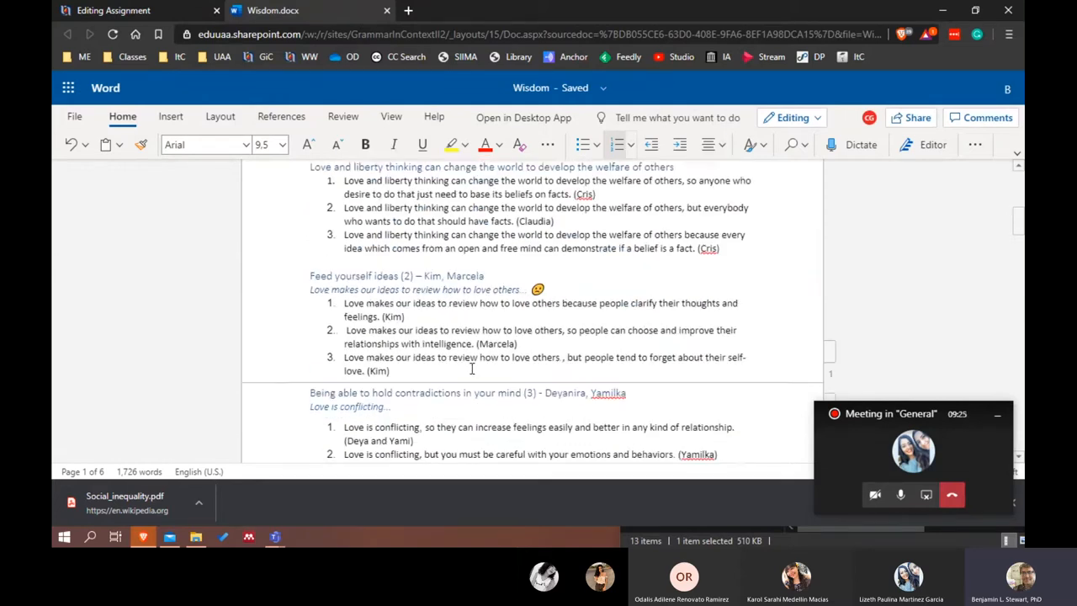
scroll("up", 3)
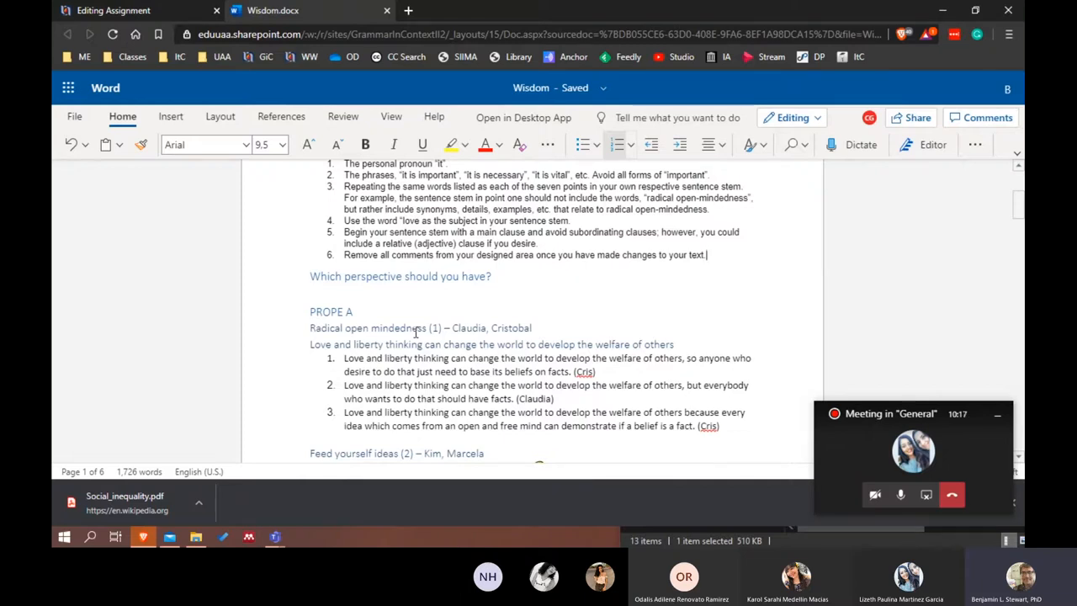
scroll("down", 3)
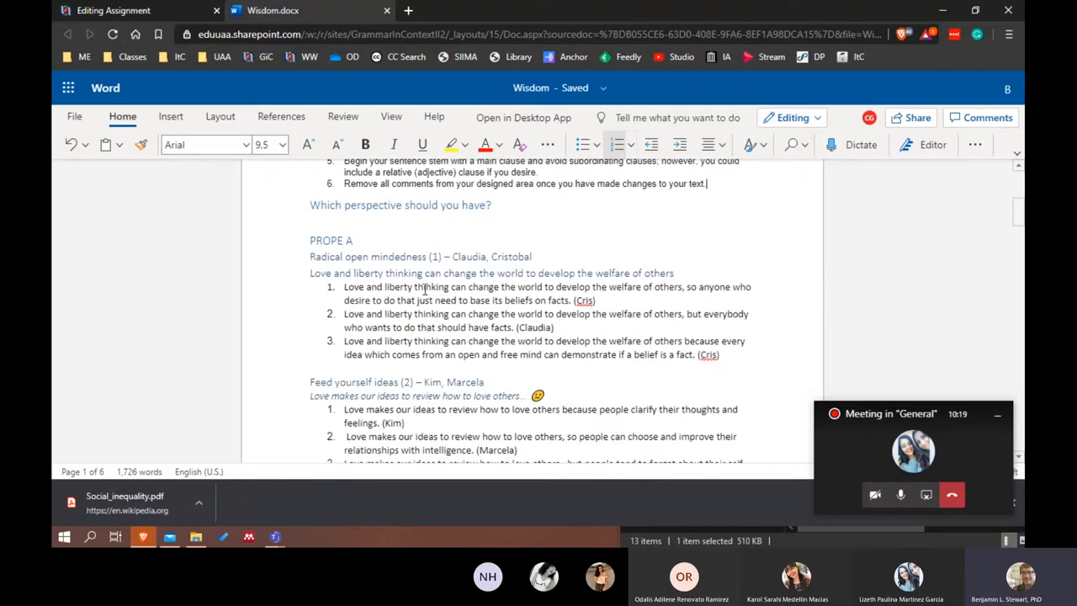
scroll("down", 3)
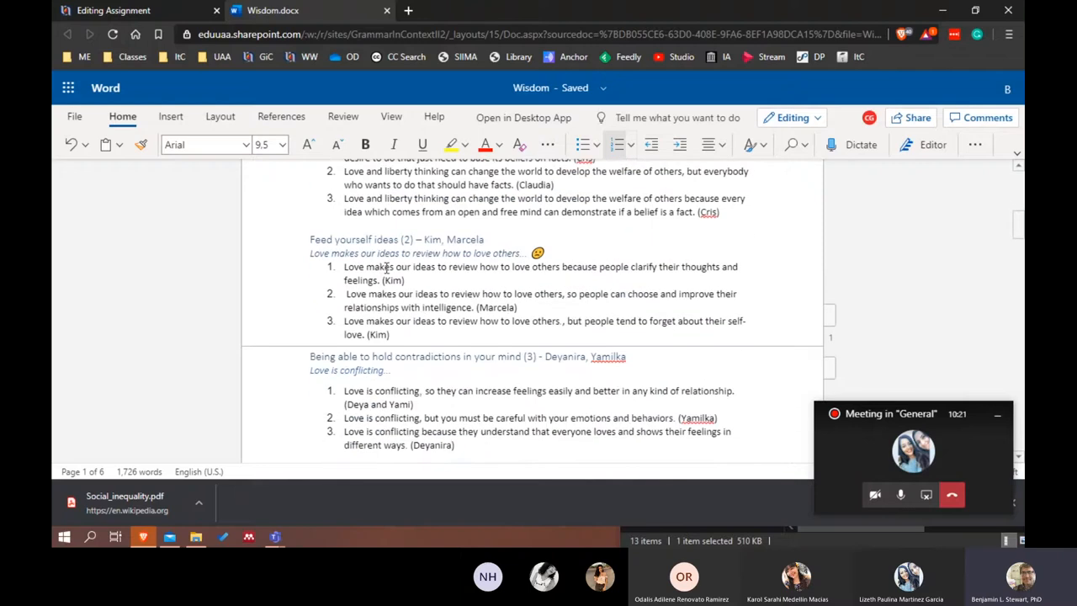
scroll("down", 3)
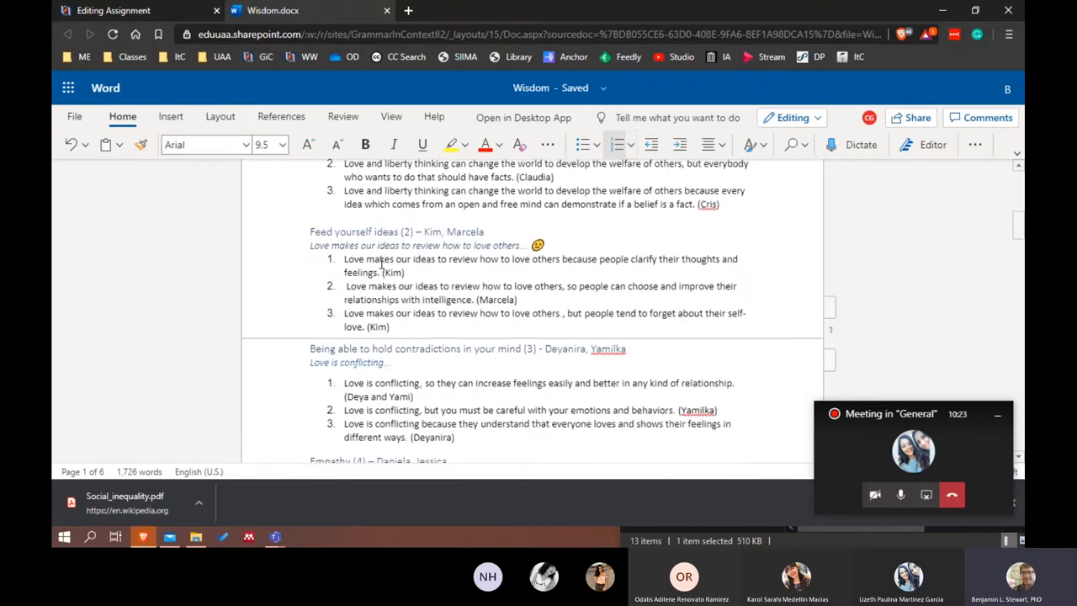
scroll("down", 3)
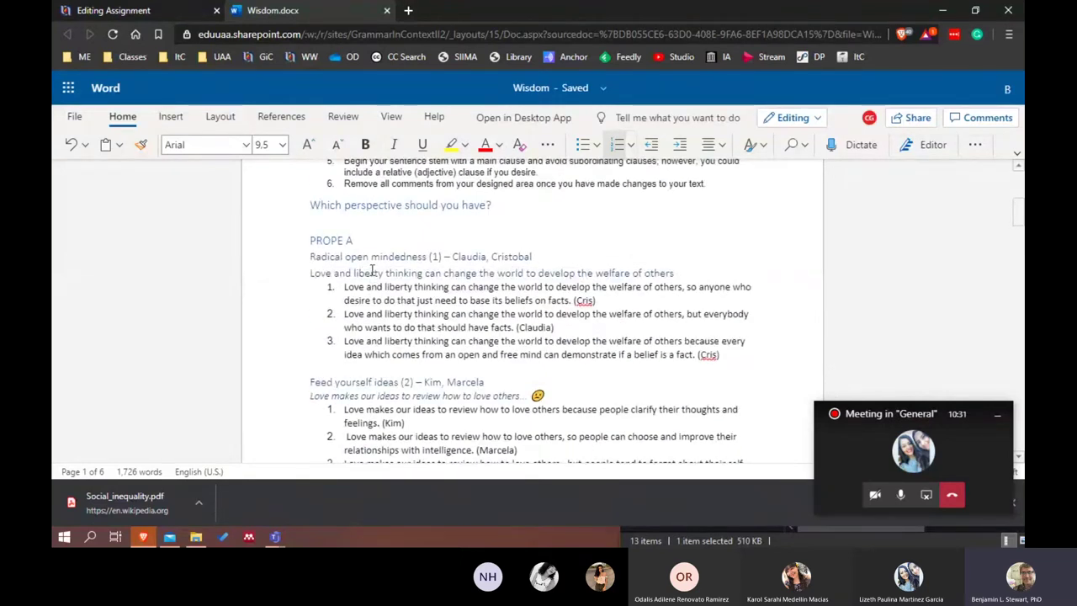
scroll("down", 3)
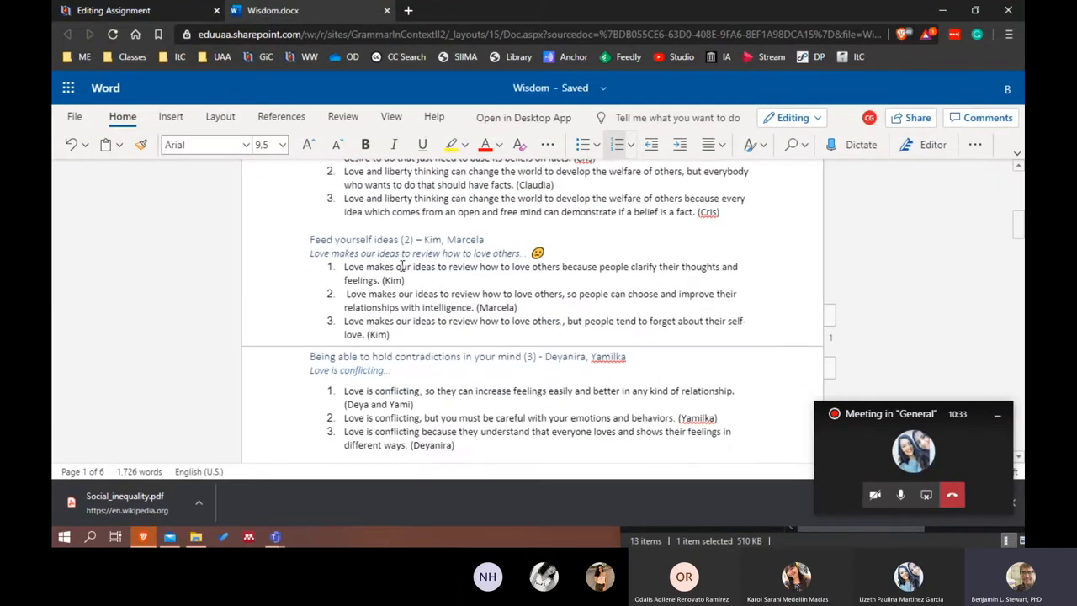
scroll("down", 3)
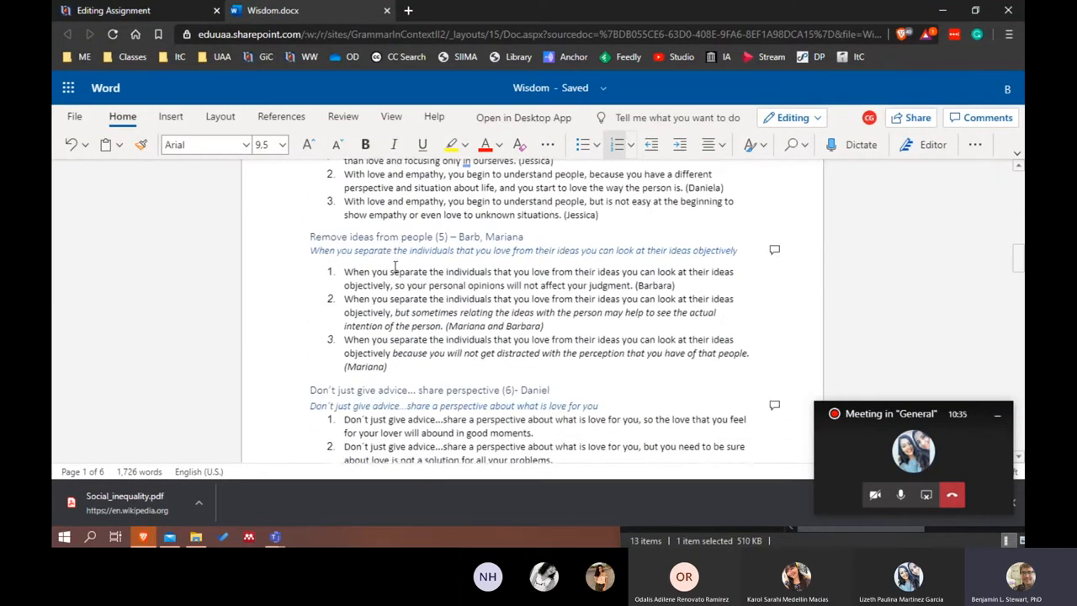
scroll("down", 3)
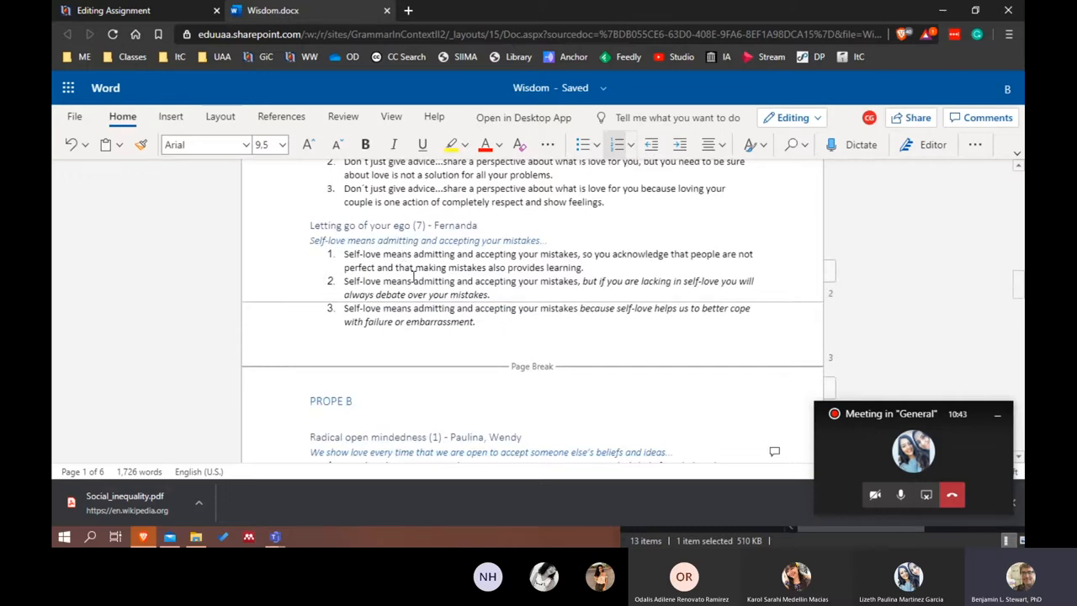
scroll("down", 3)
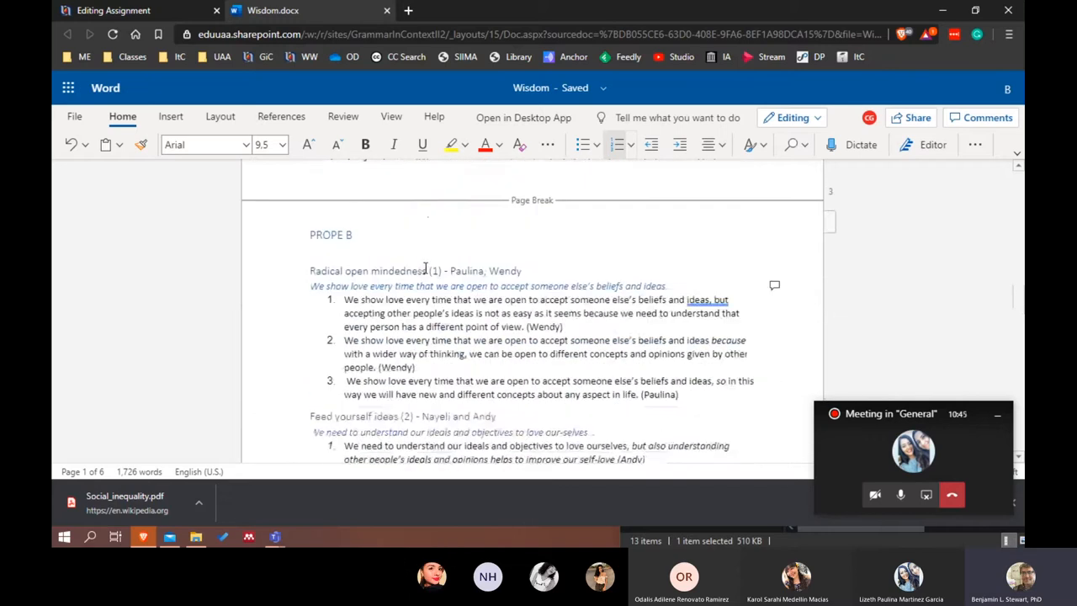
scroll("down", 3)
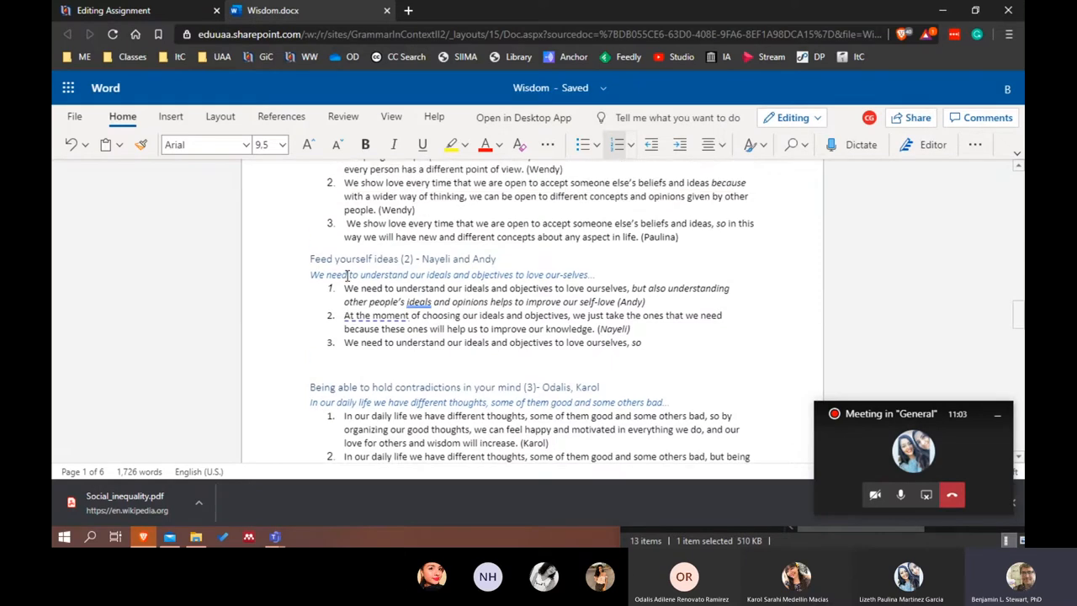
scroll("up", 3)
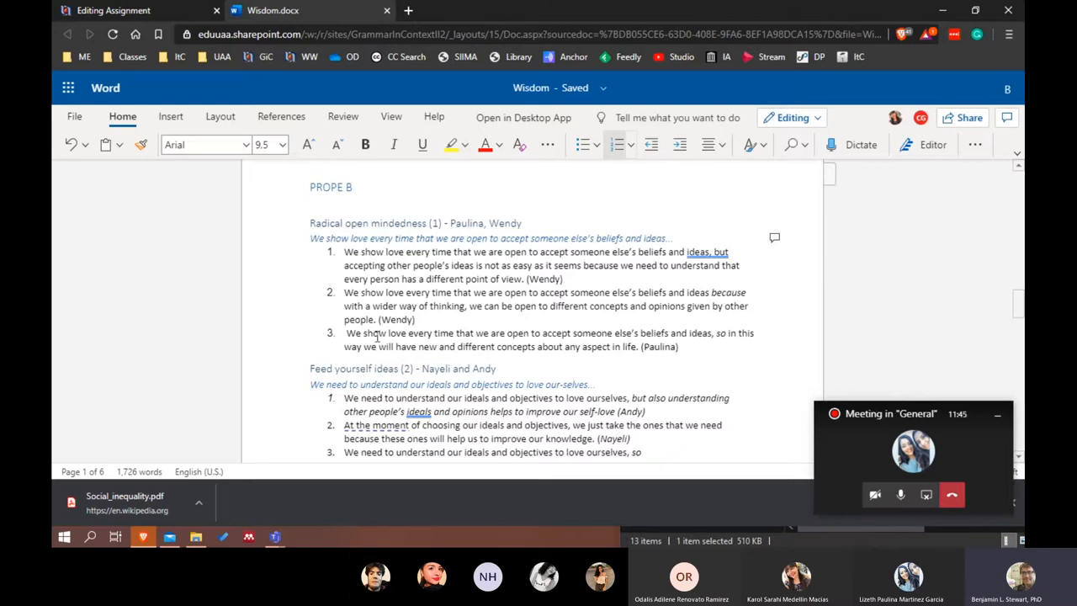
- Scroll back and forth through the Empathy team's three numbered sentence stems to read them
scroll("down", 3)
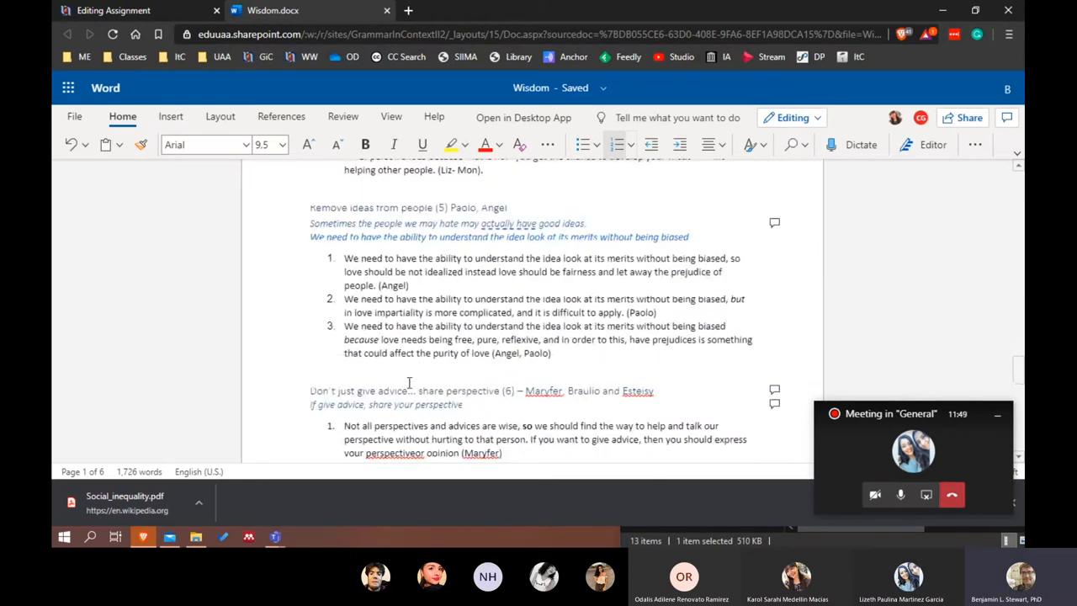
scroll("down", 3)
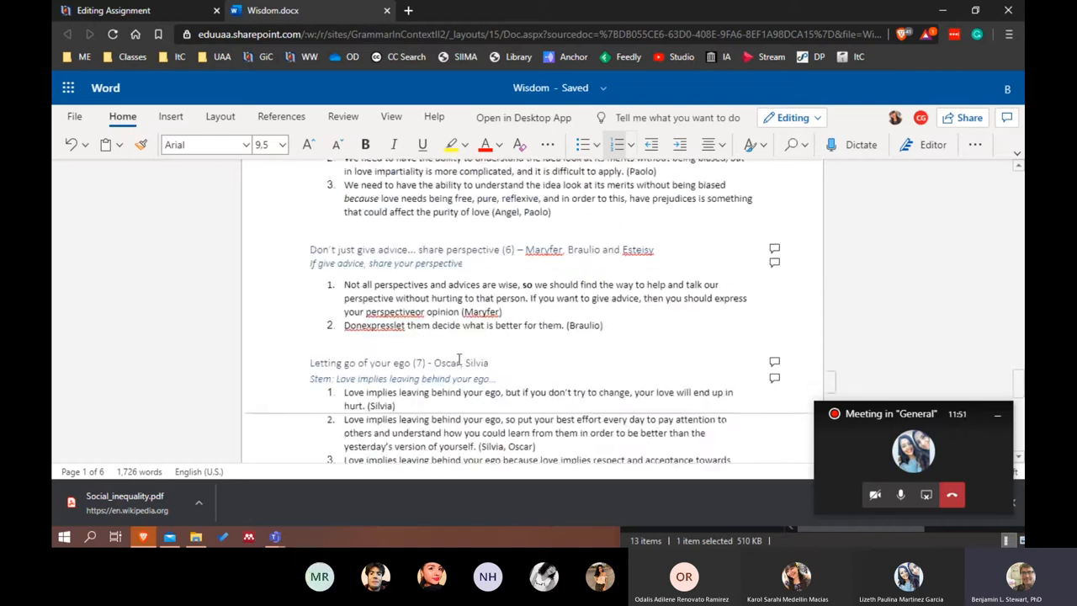
scroll("up", 3)
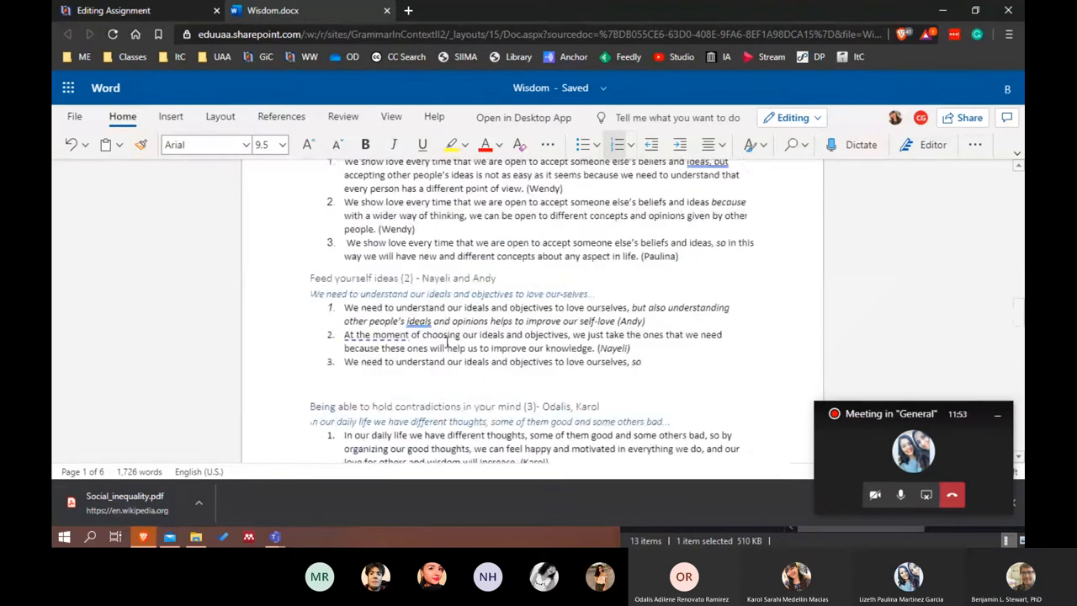
scroll("down", 3)
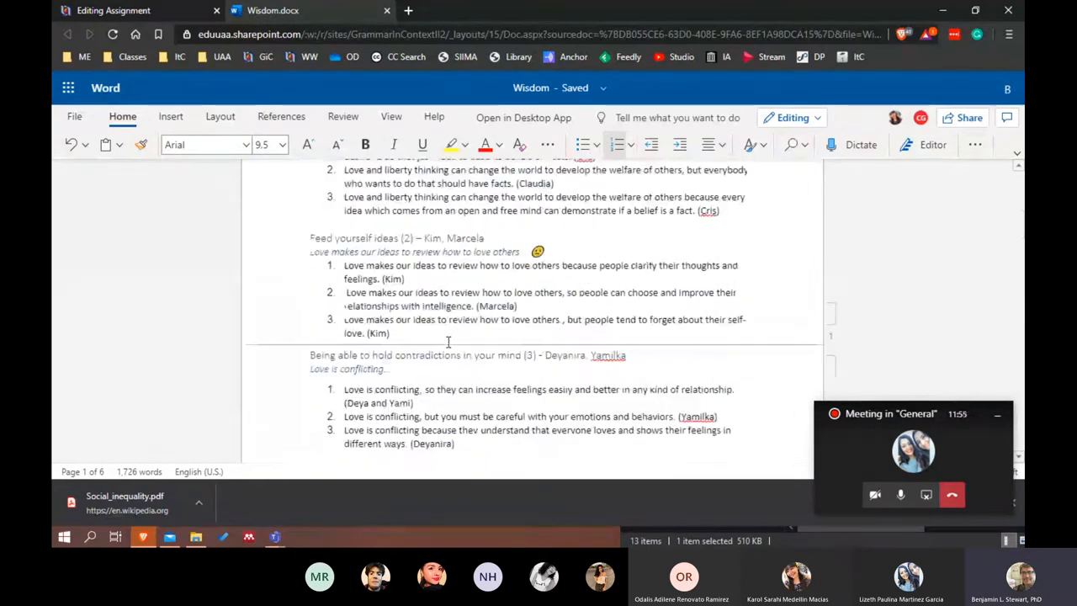
scroll("up", 3)
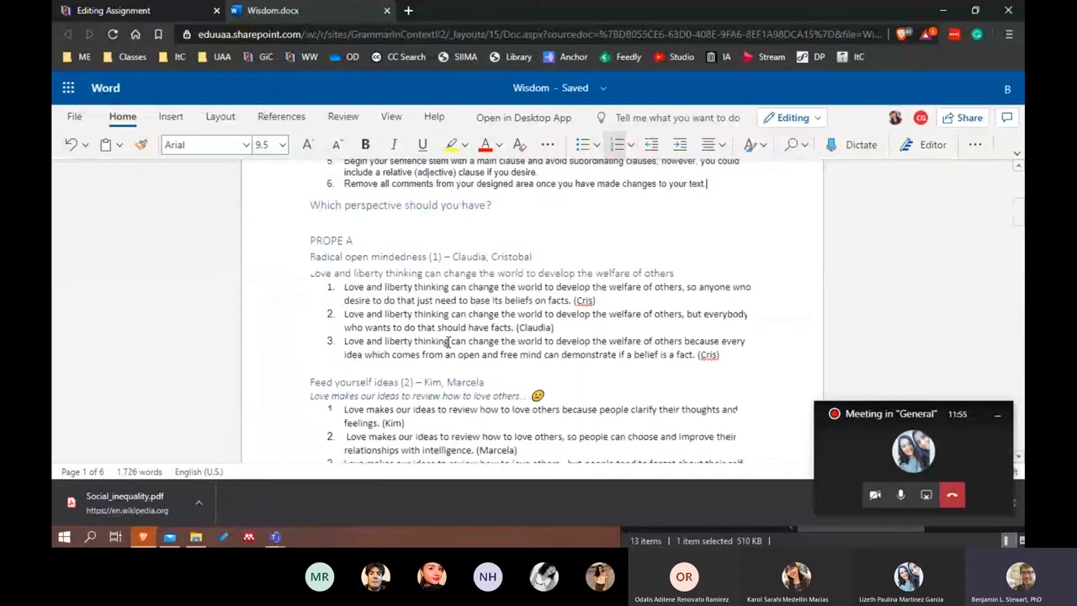
scroll("up", 3)
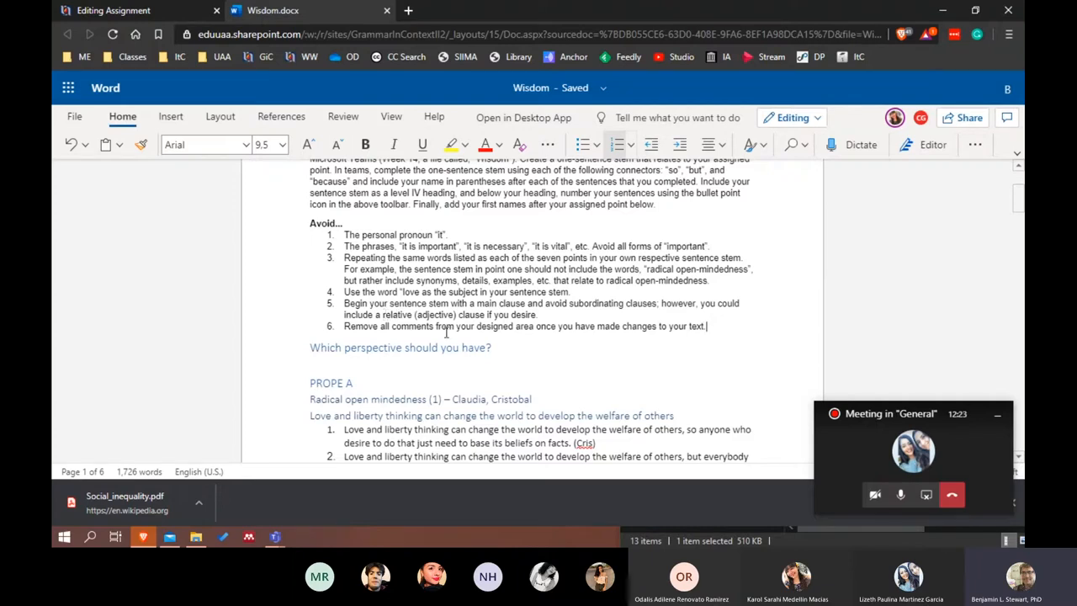
mouse_move(461, 353)
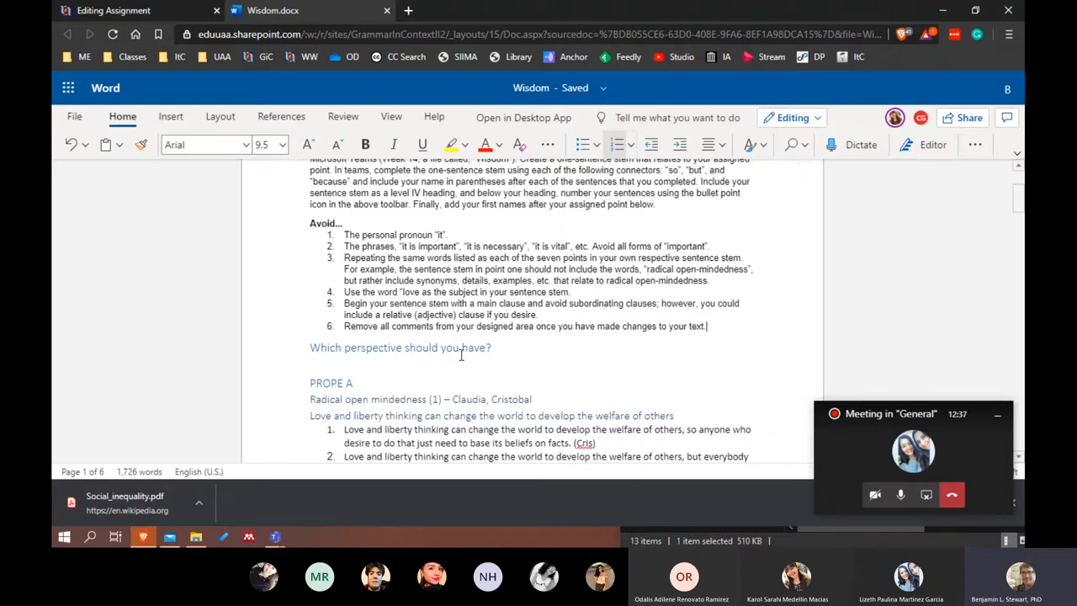
scroll("down", 3)
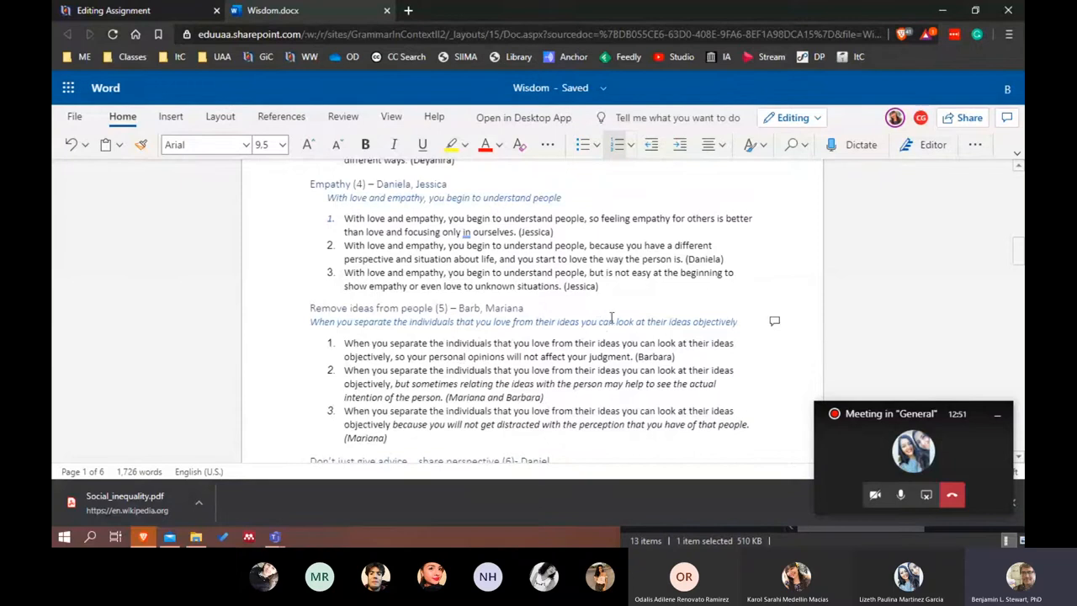
scroll("down", 3)
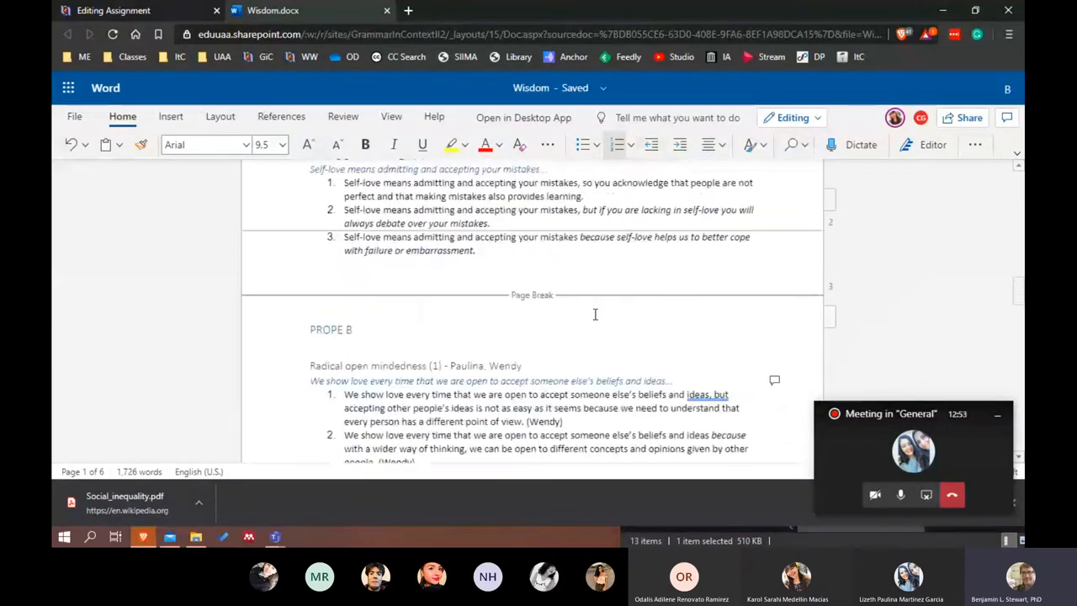
scroll("up", 3)
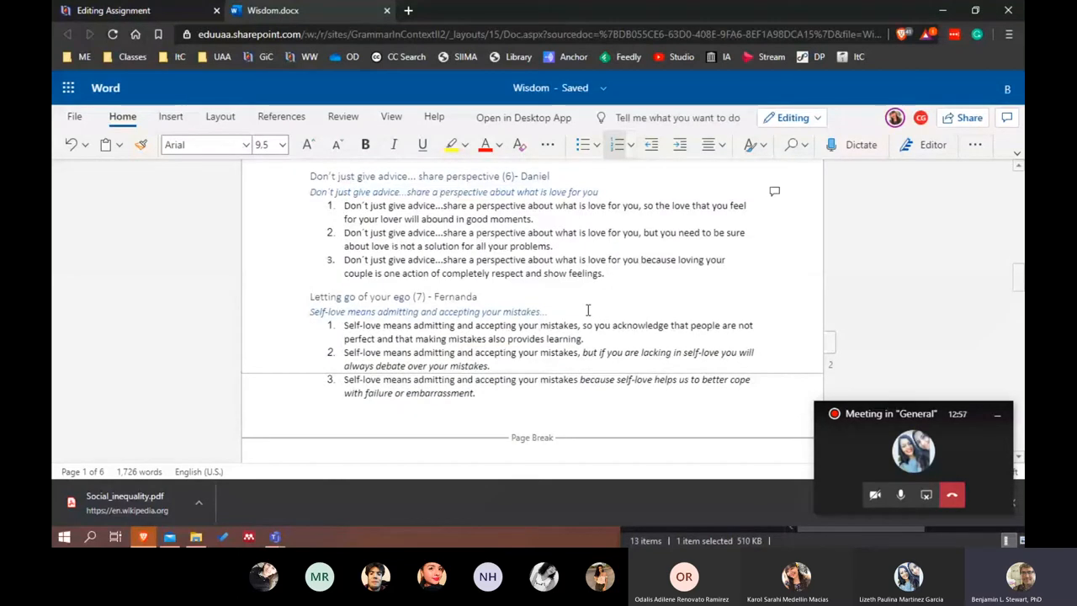
scroll("down", 3)
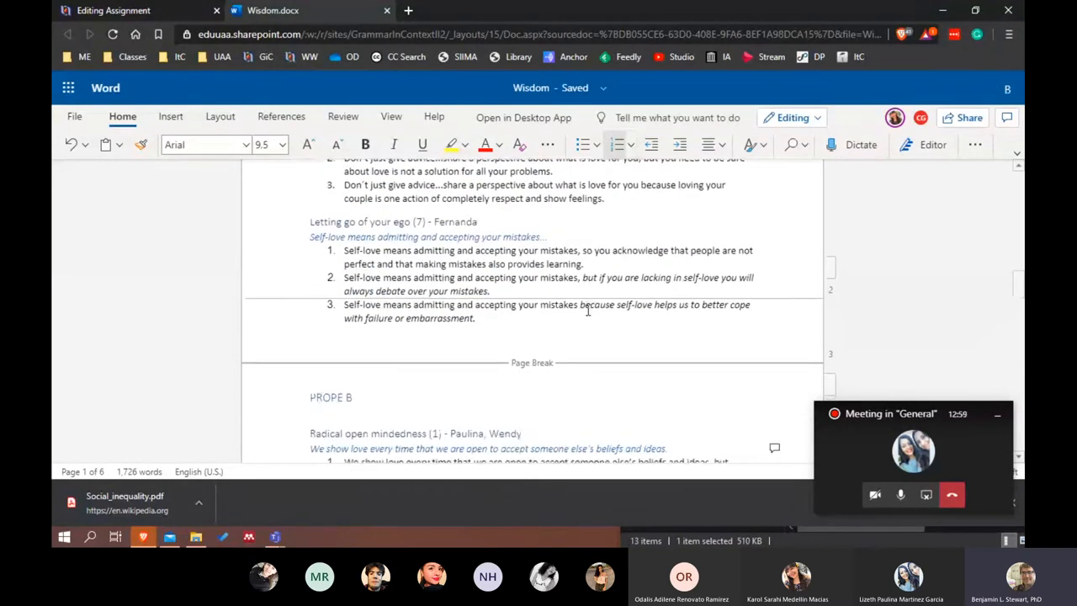
scroll("down", 3)
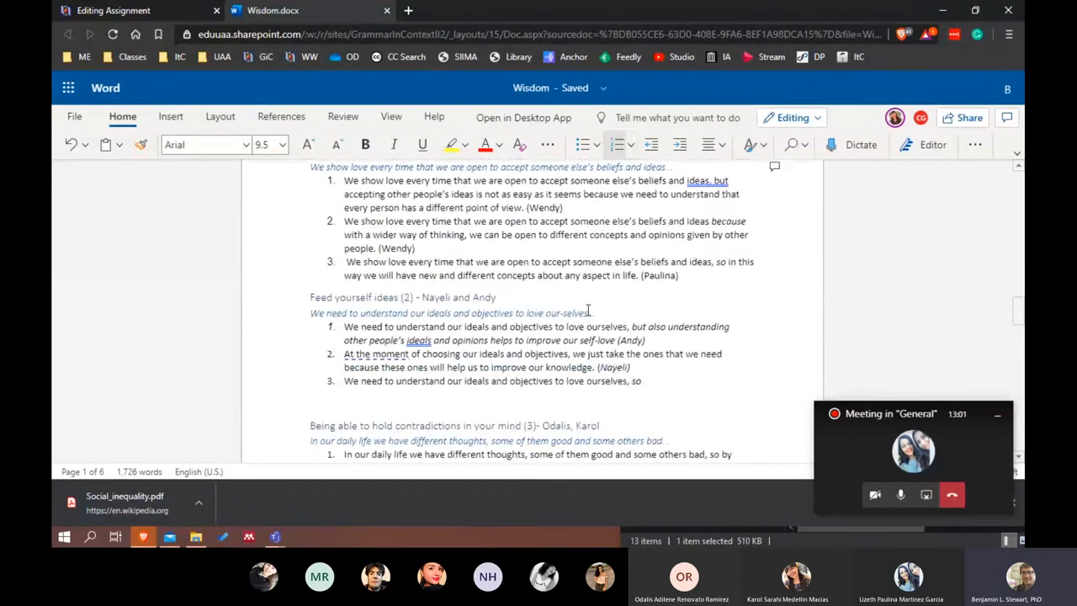
scroll("up", 3)
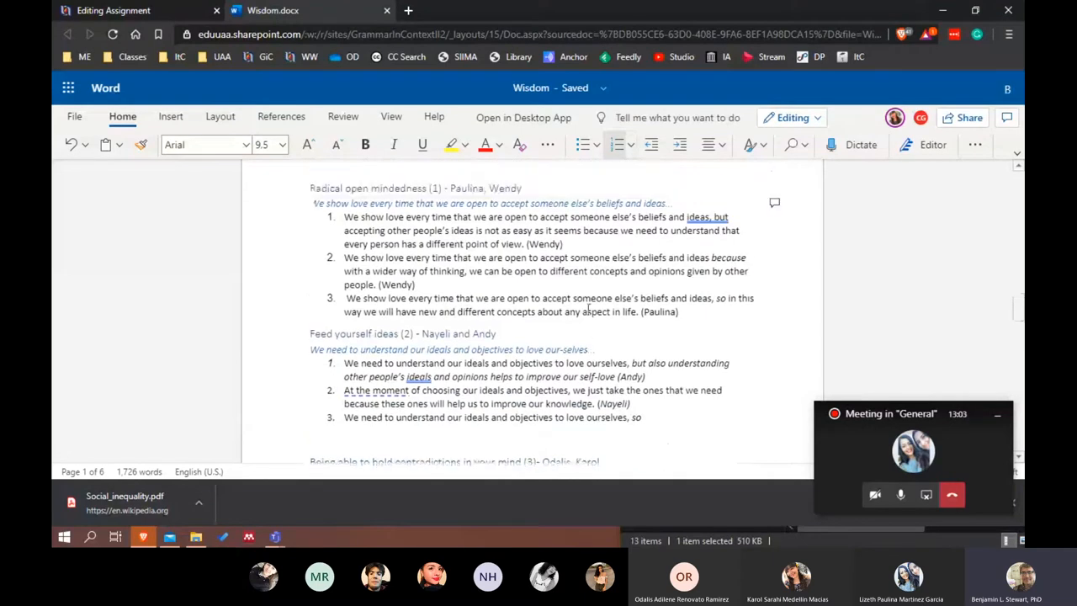
scroll("down", 3)
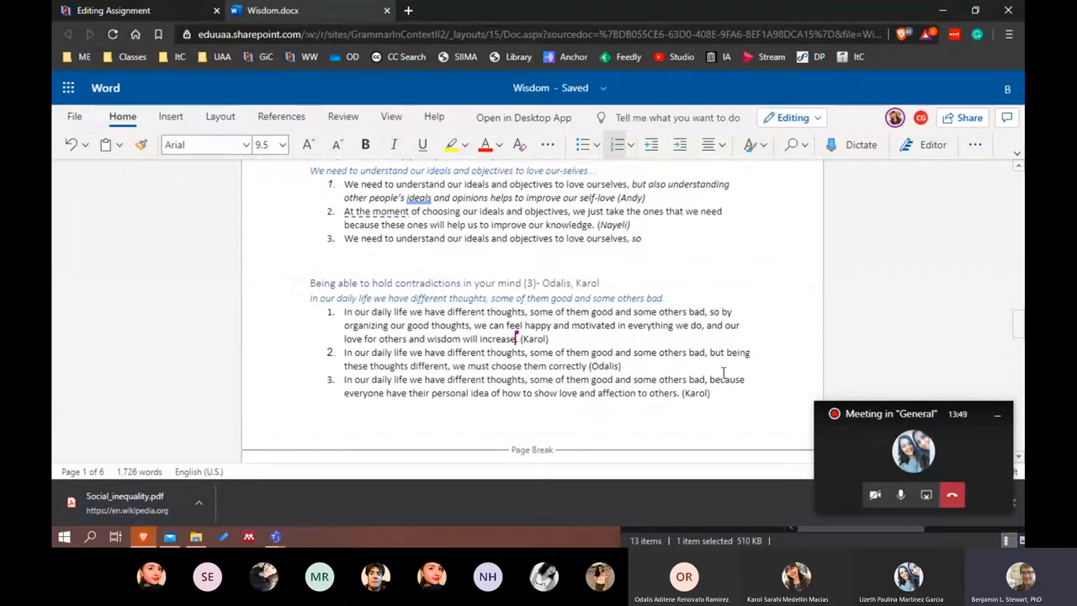
scroll("up", 3)
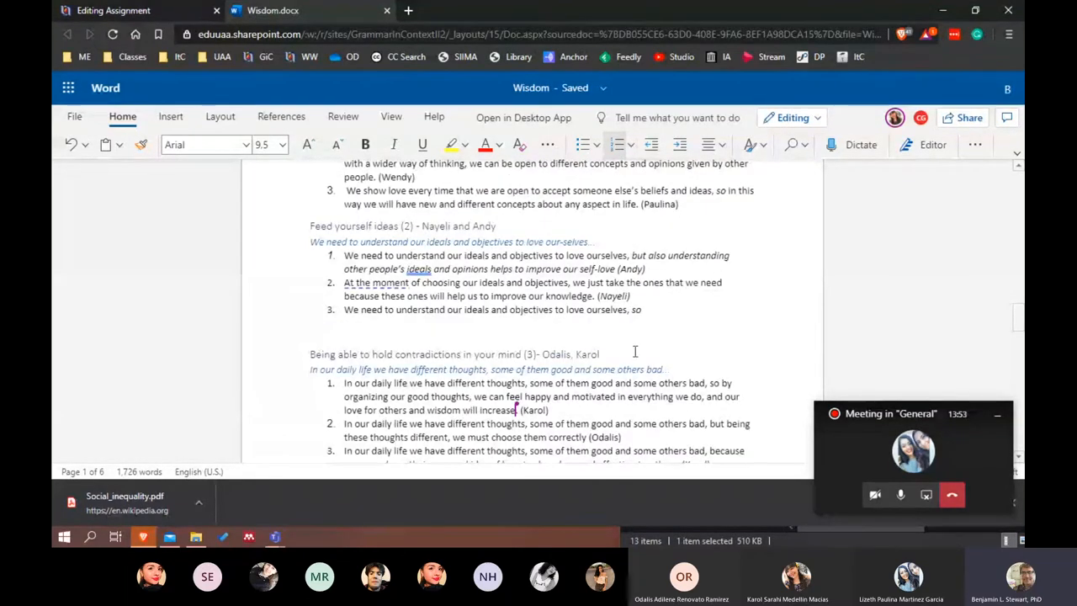
scroll("up", 3)
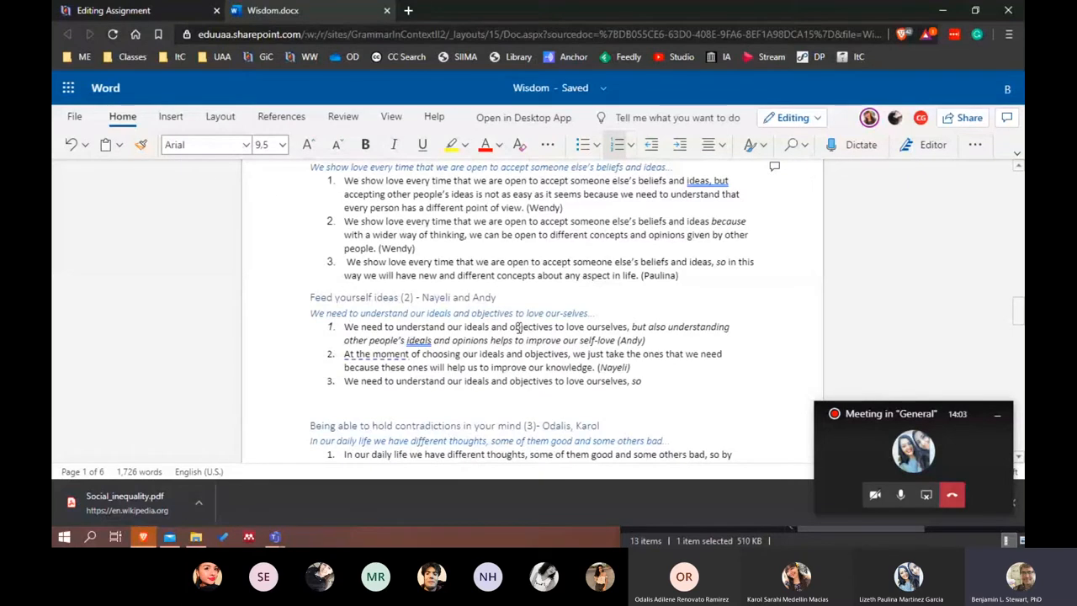
scroll("down", 3)
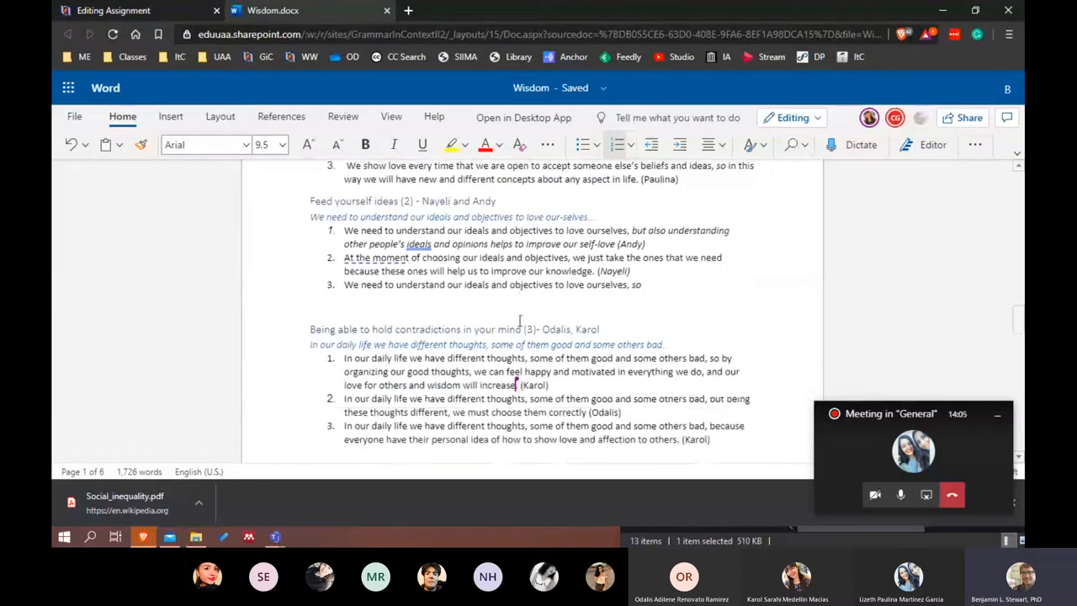
scroll("down", 3)
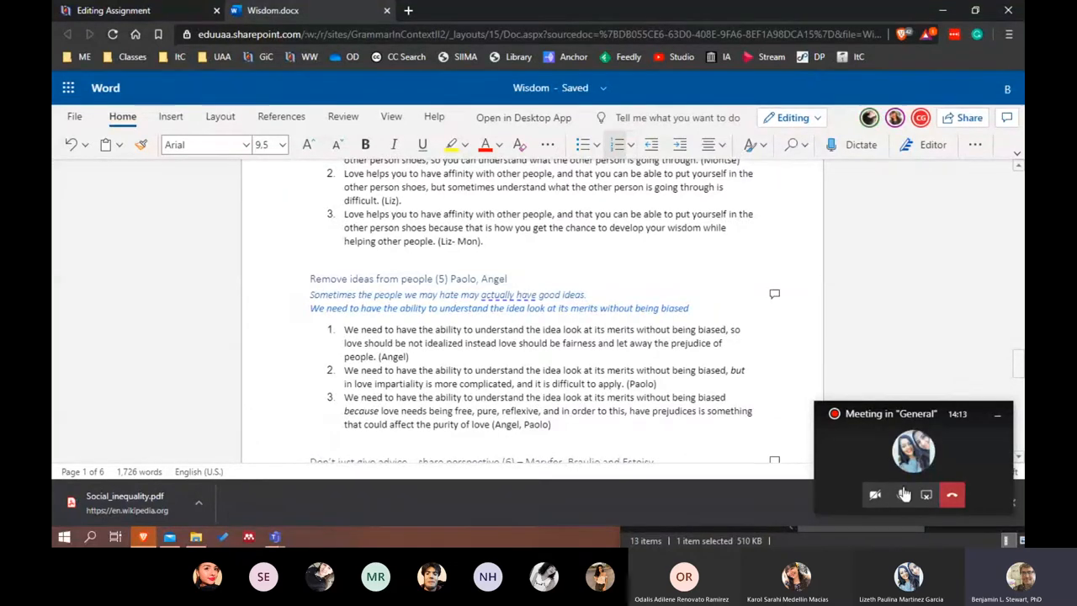
- Place the cursor in the second Empathy sentence and review its ending
left_click(903, 495)
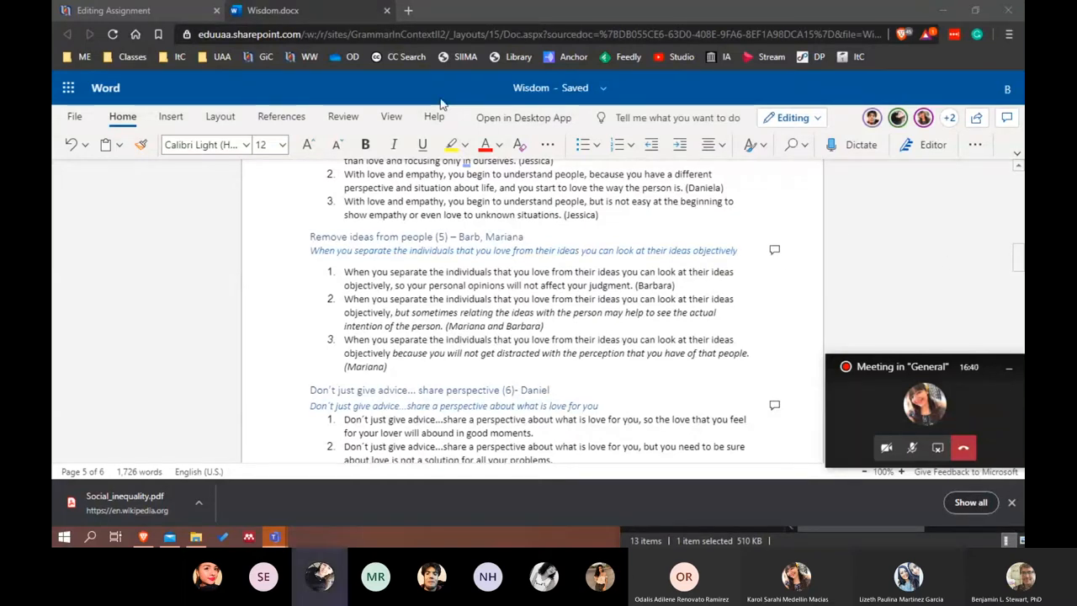
left_click(912, 448)
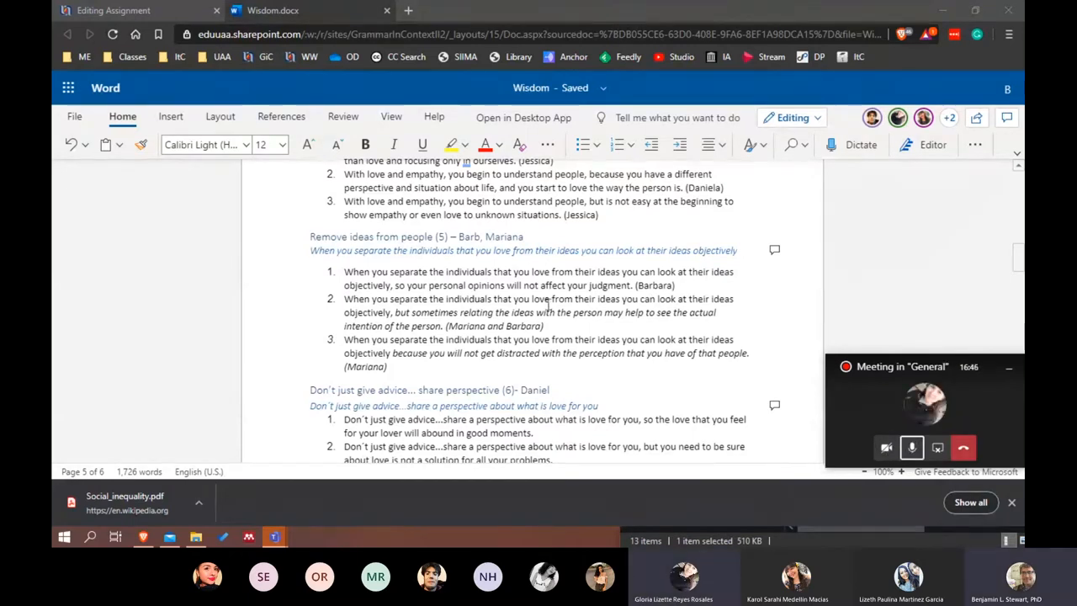
scroll("up", 3)
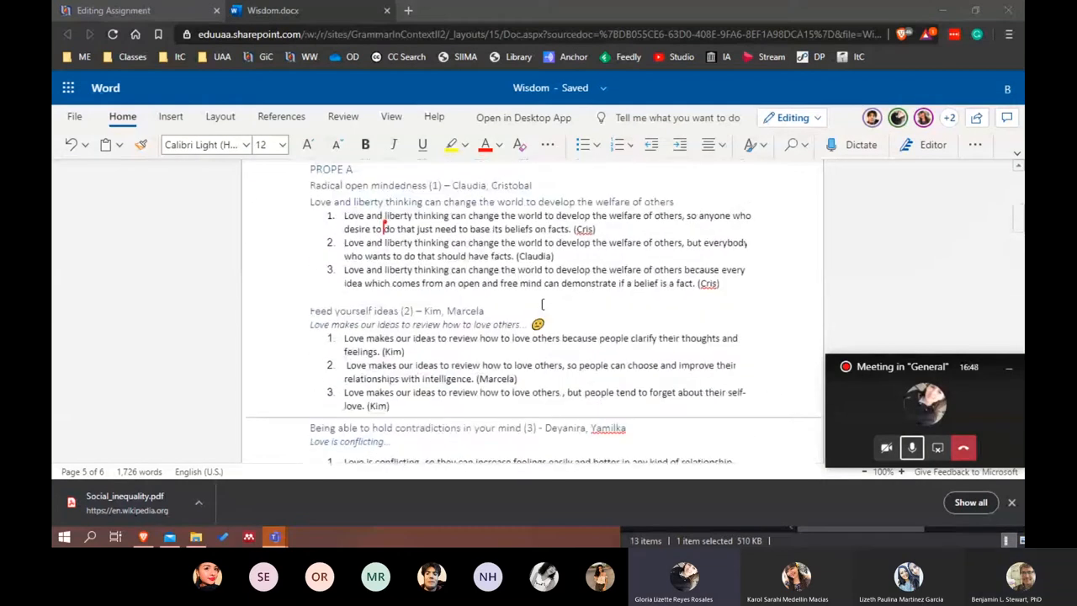
scroll("down", 3)
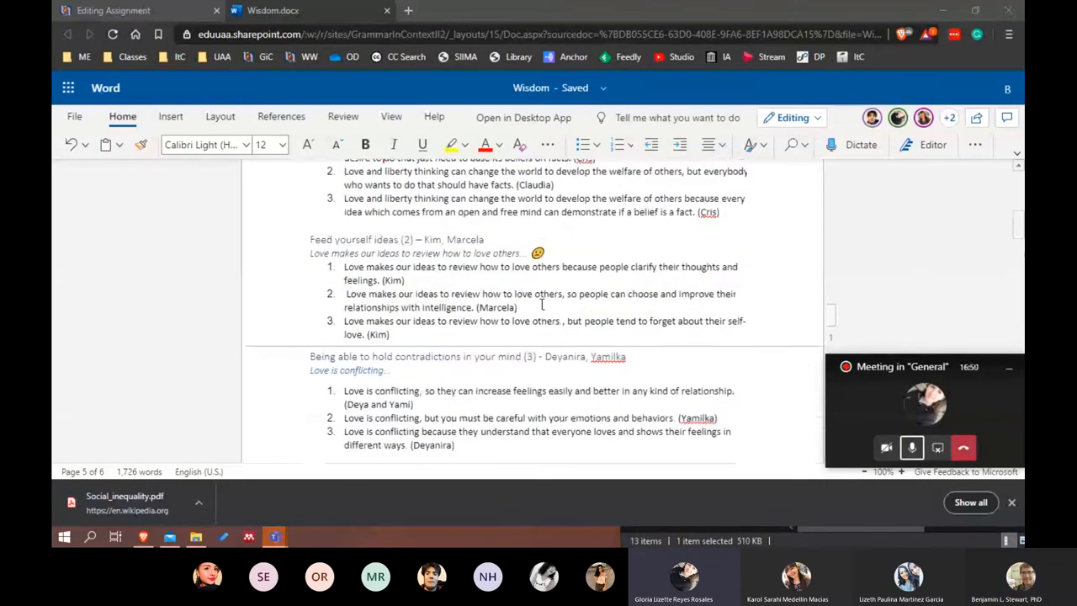
scroll("down", 3)
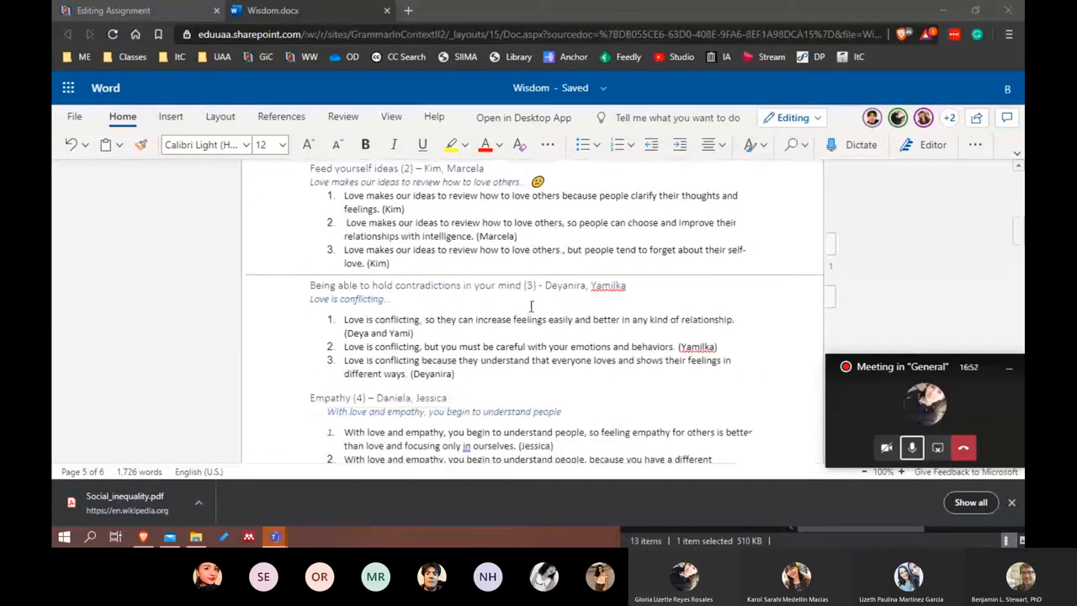
scroll("down", 3)
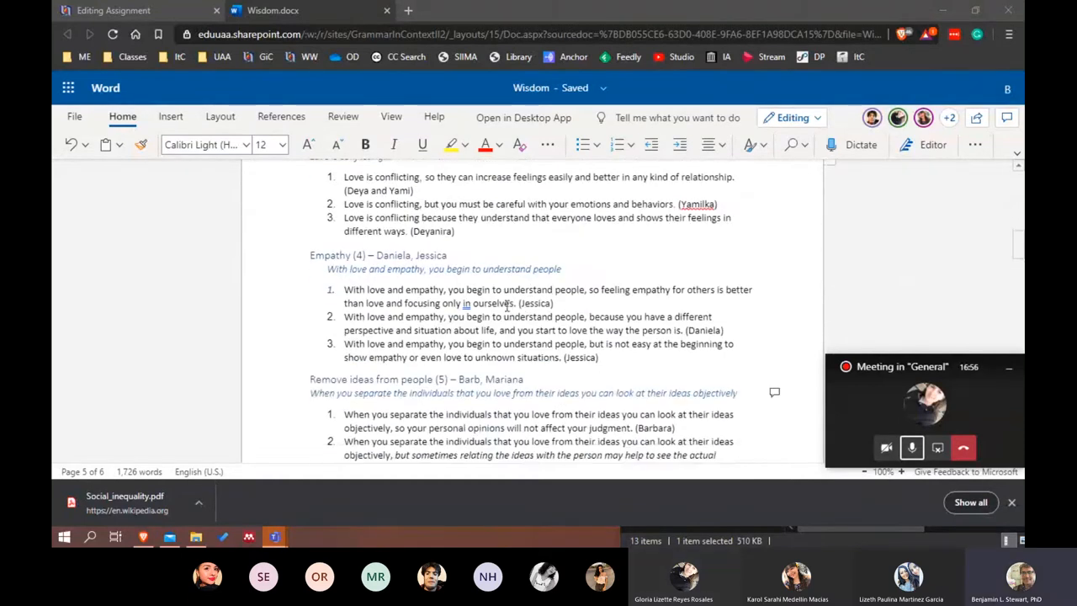
scroll("up", 3)
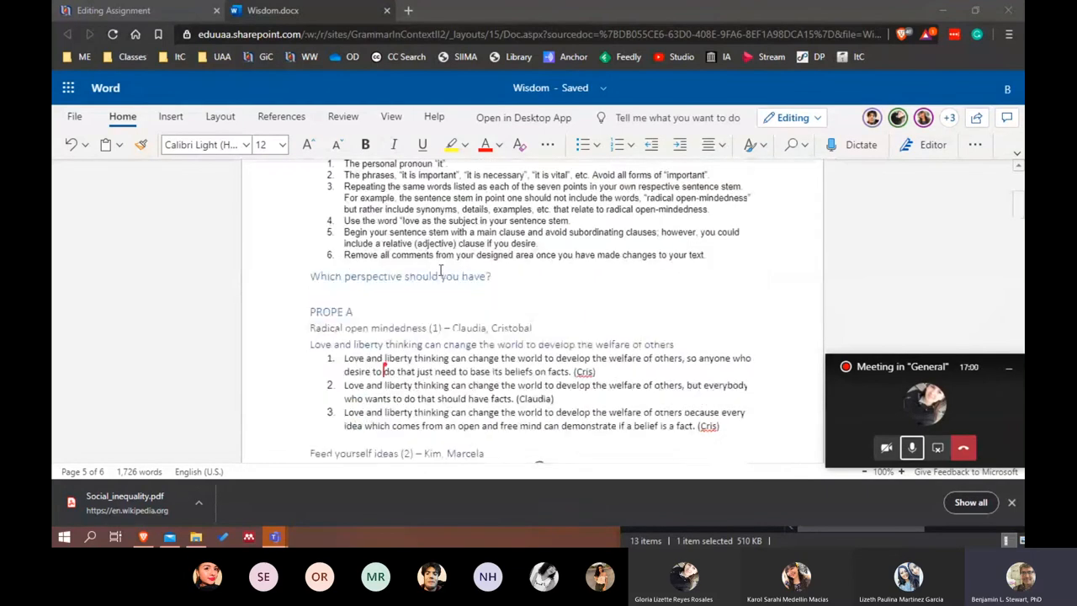
scroll("down", 3)
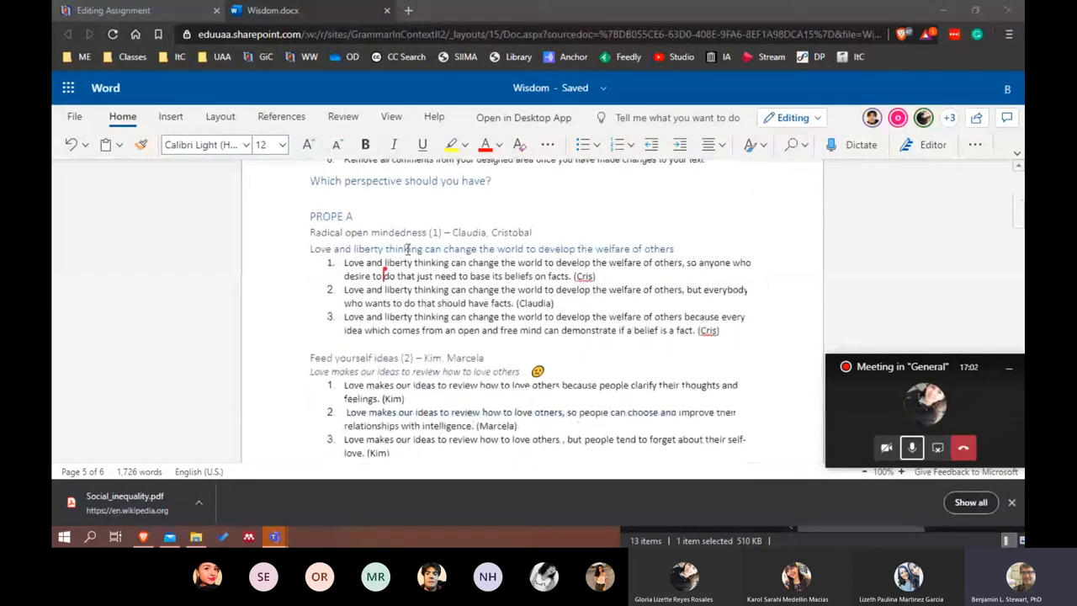
scroll("down", 3)
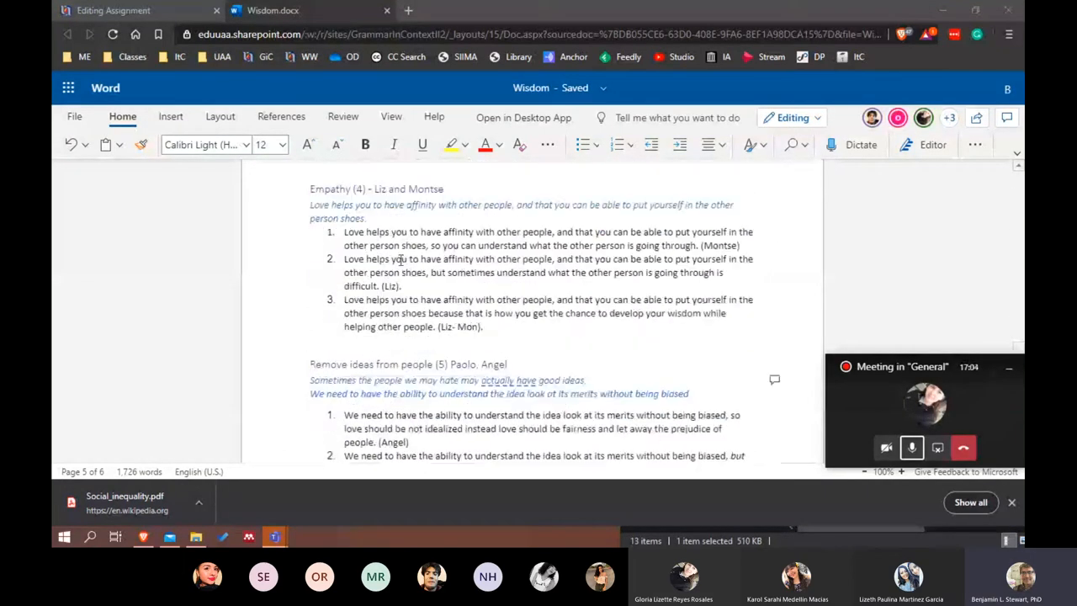
scroll("down", 3)
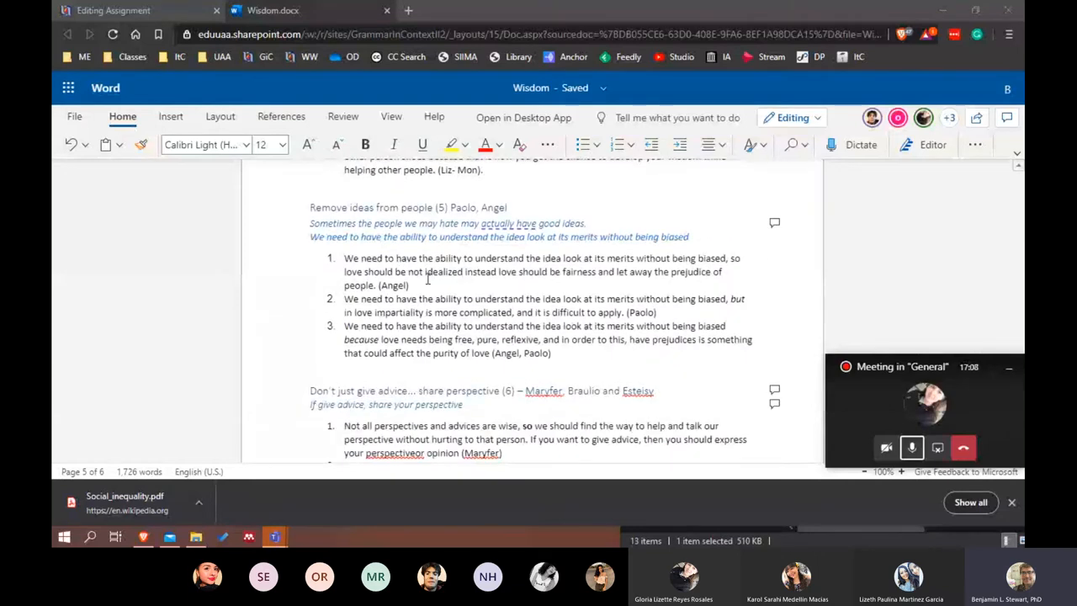
scroll("up", 3)
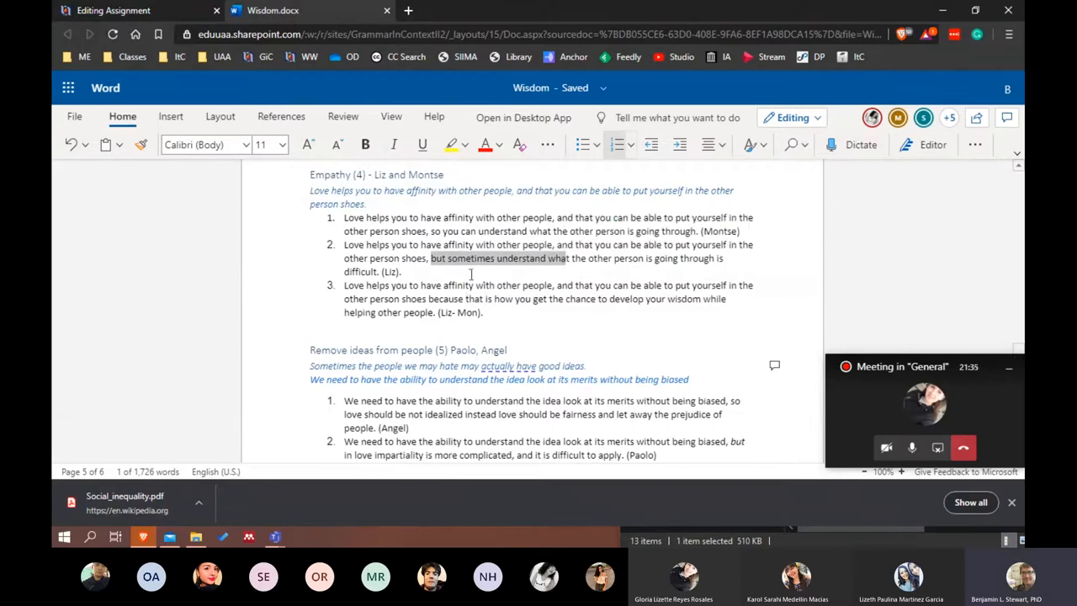
left_click(434, 259)
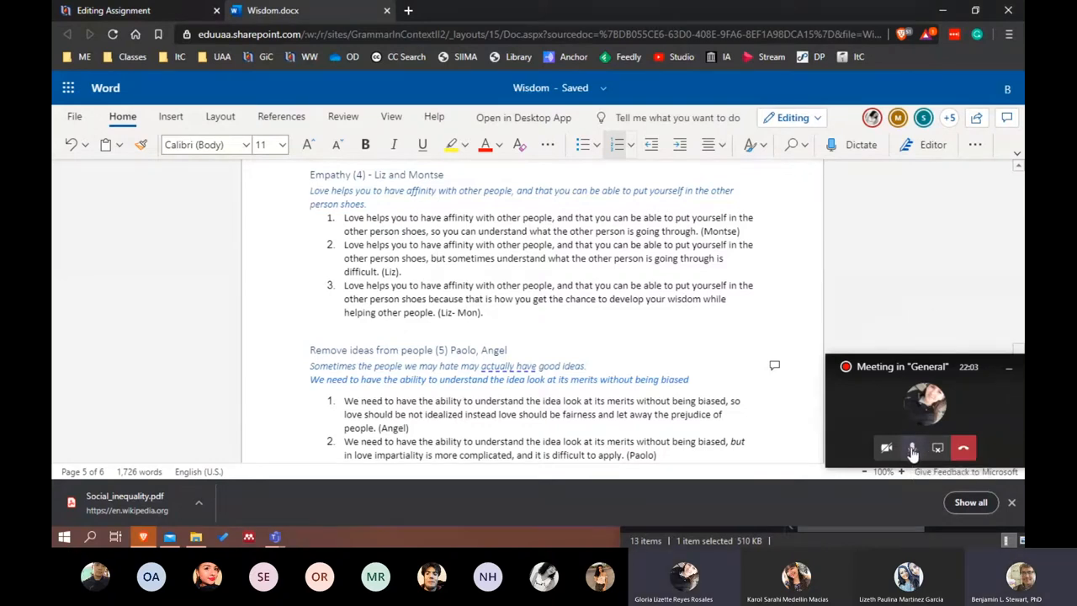
scroll("down", 3)
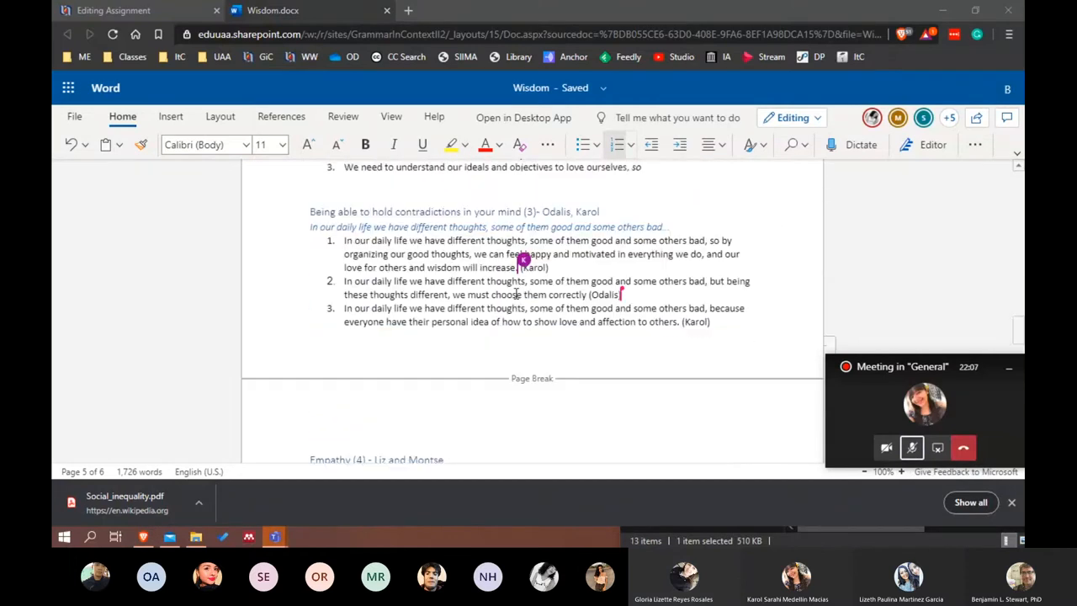
scroll("down", 3)
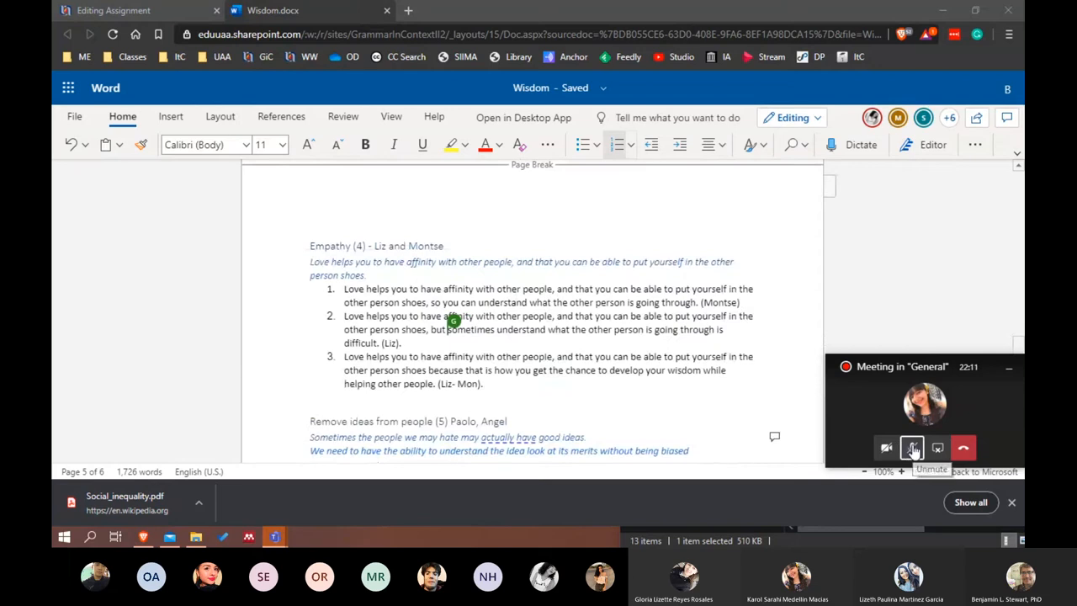
left_click(912, 448)
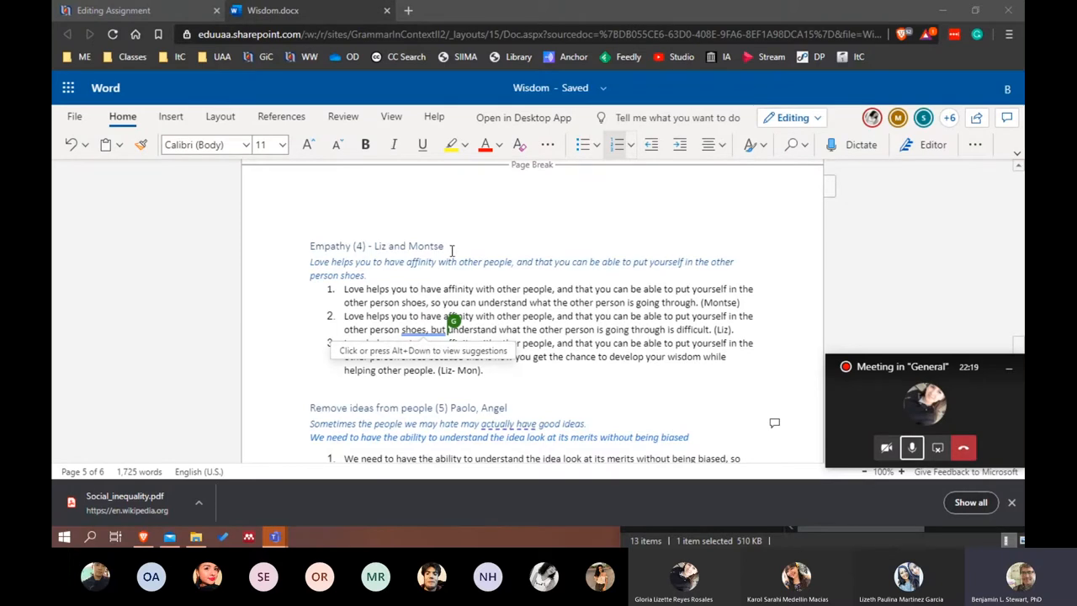
scroll("up", 3)
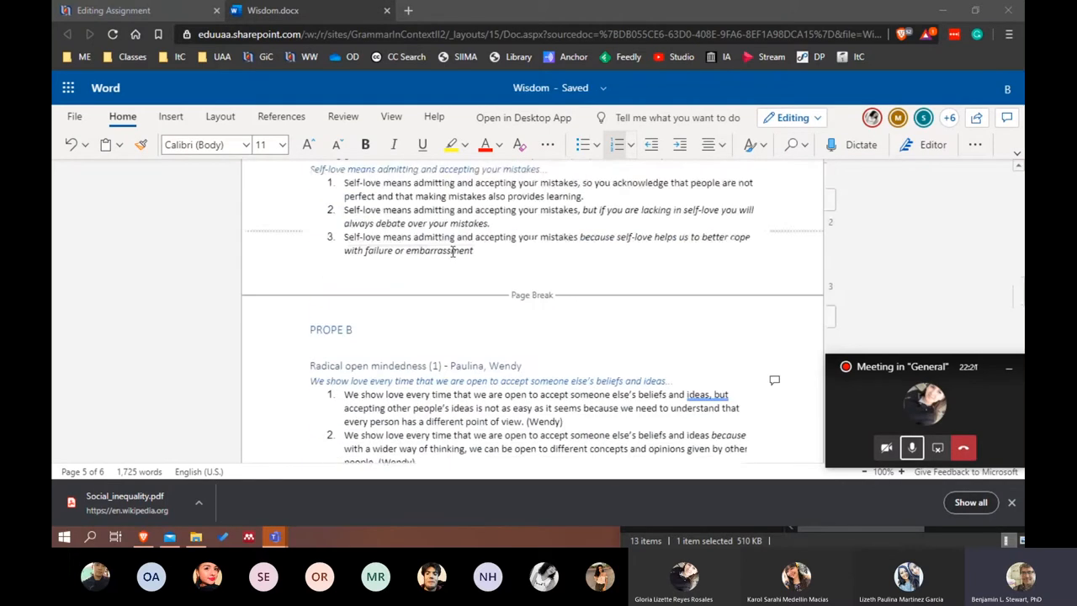
scroll("down", 3)
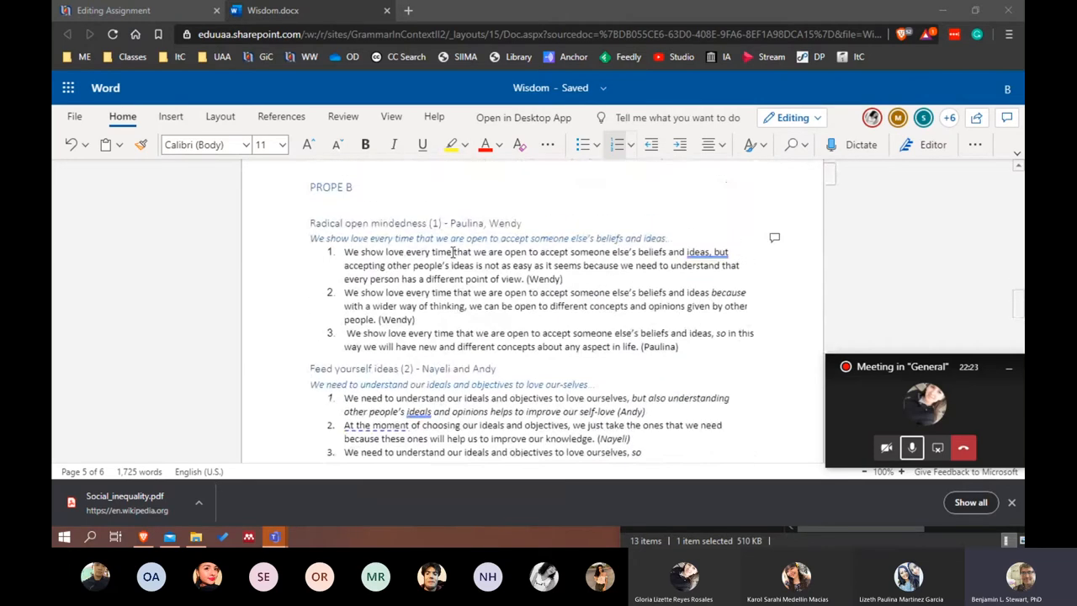
scroll("down", 3)
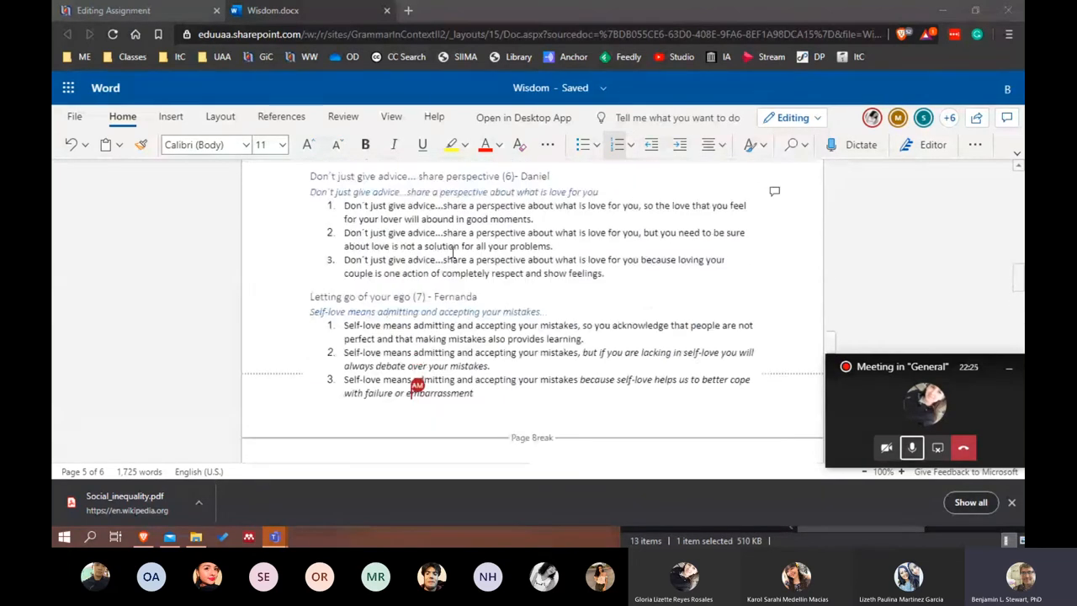
scroll("up", 3)
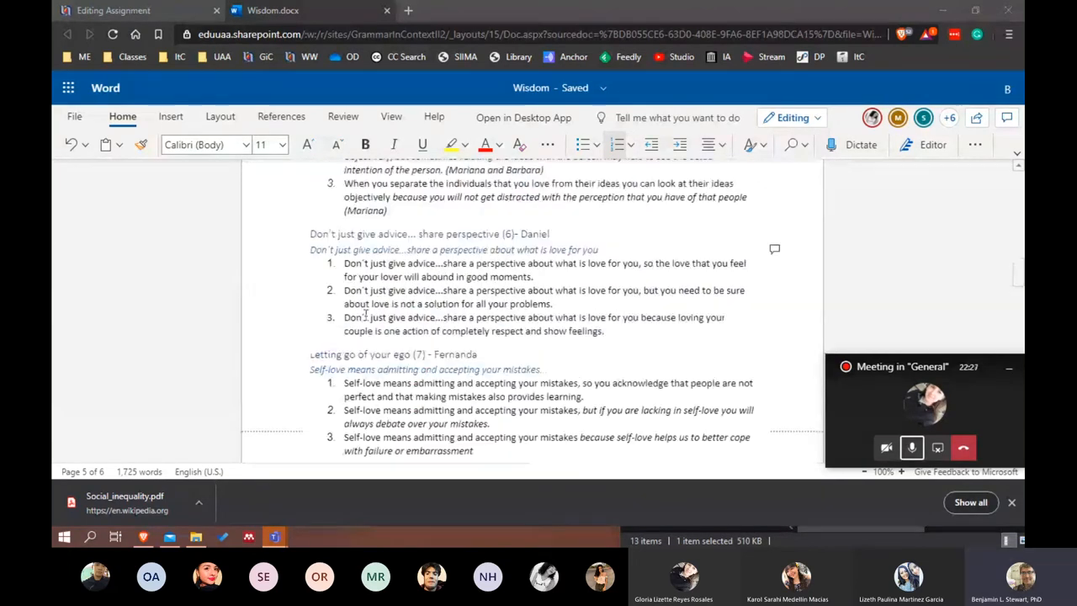
scroll("up", 3)
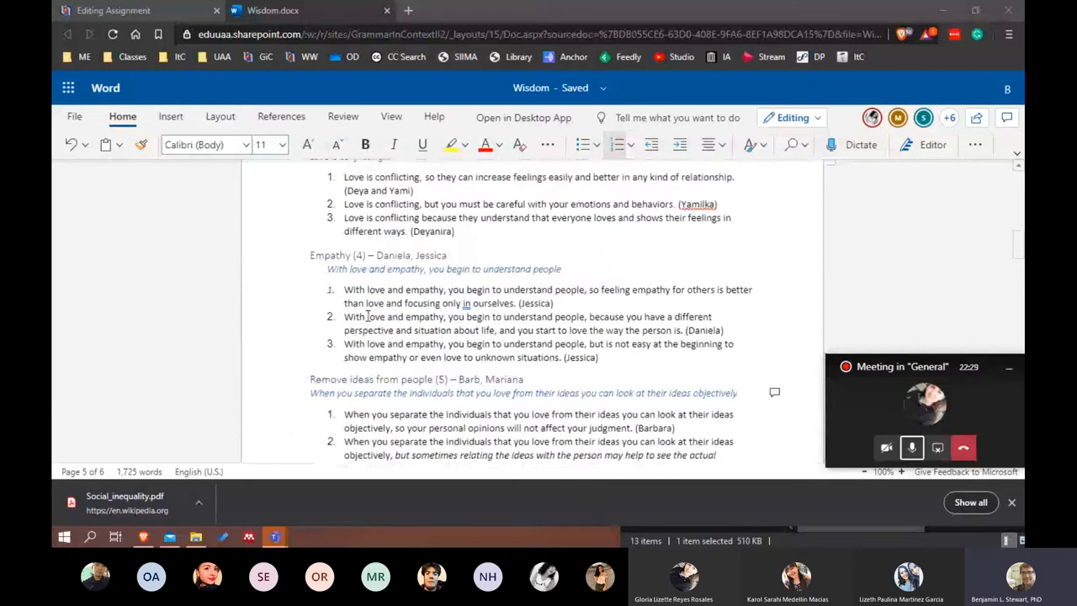
scroll("up", 3)
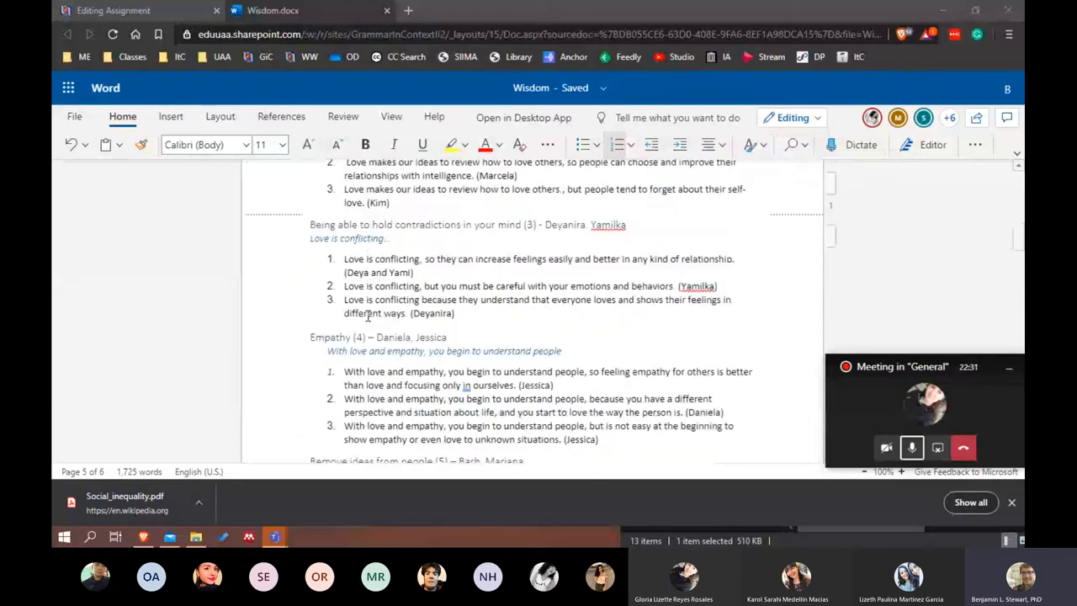
scroll("down", 3)
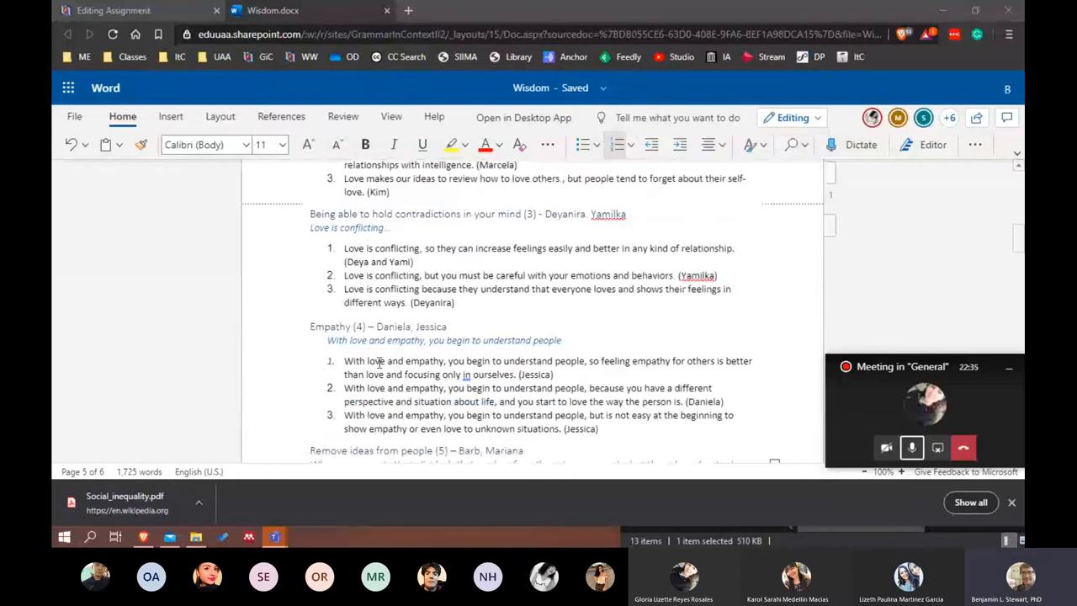
scroll("up", 3)
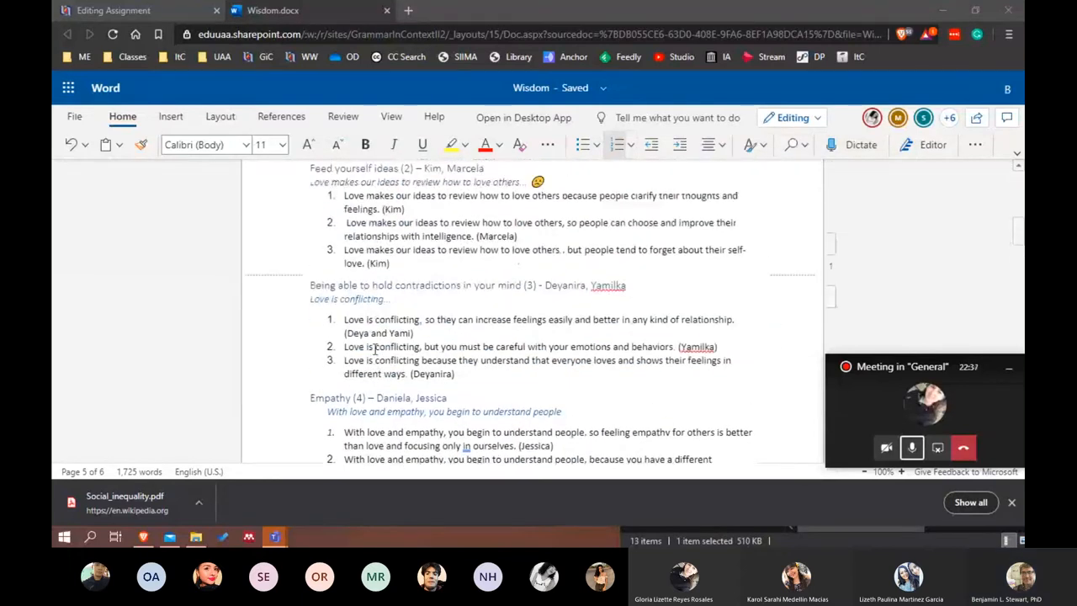
scroll("down", 3)
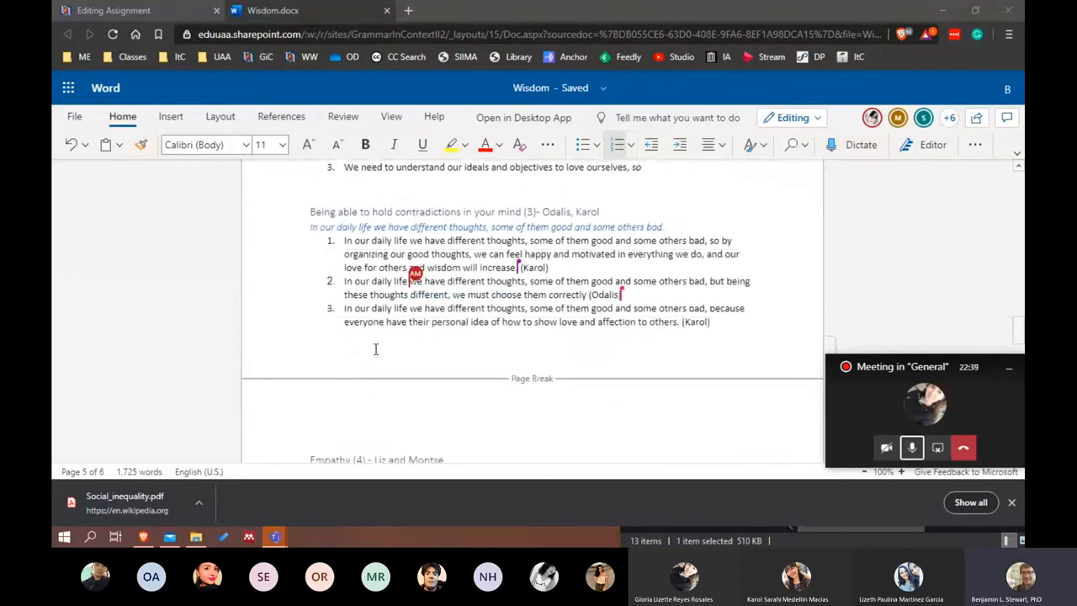
scroll("down", 3)
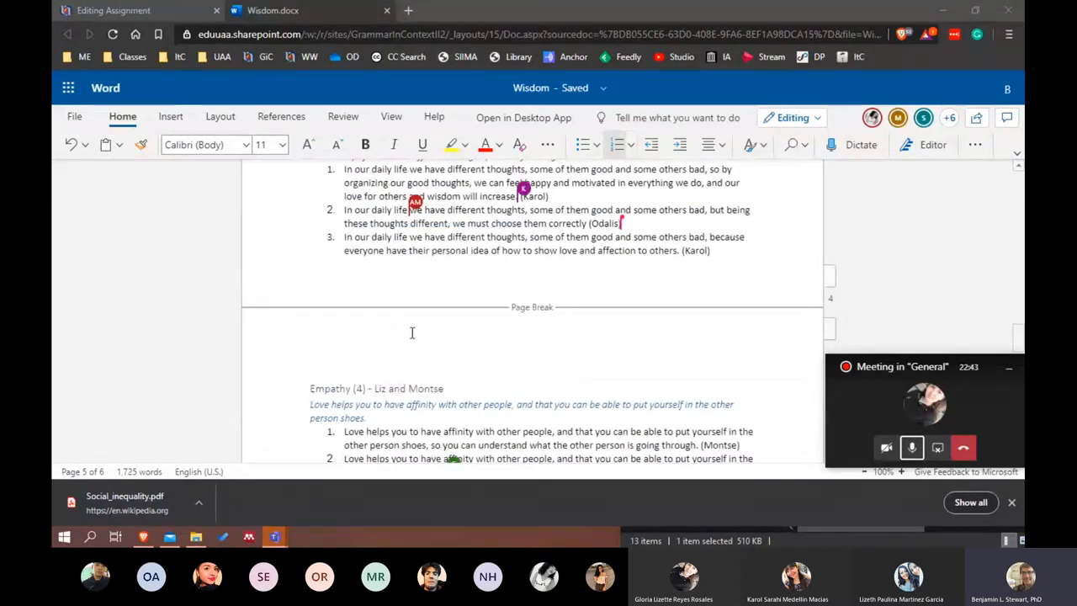
scroll("down", 3)
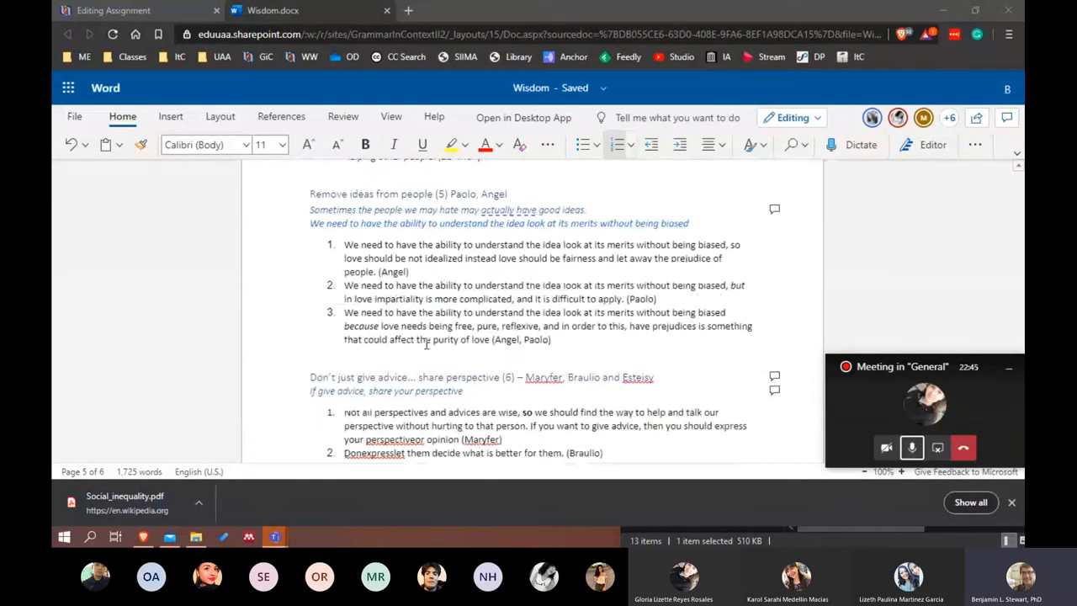
scroll("down", 3)
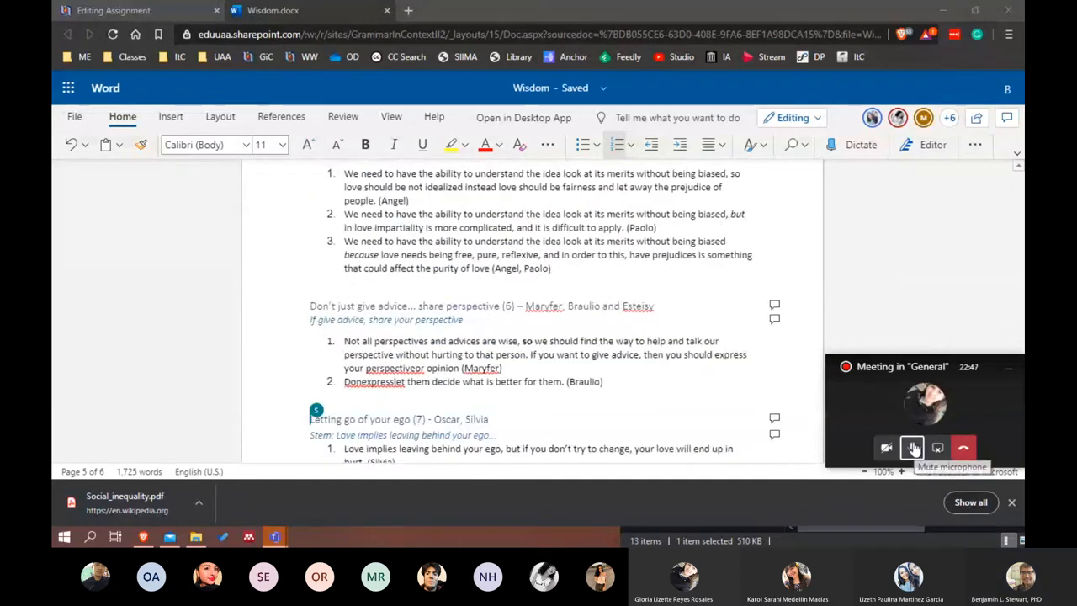
- Post rewording advice on the second 'Letting go of your ego' sentence, then bring up a conjunctions reference page
scroll("down", 3)
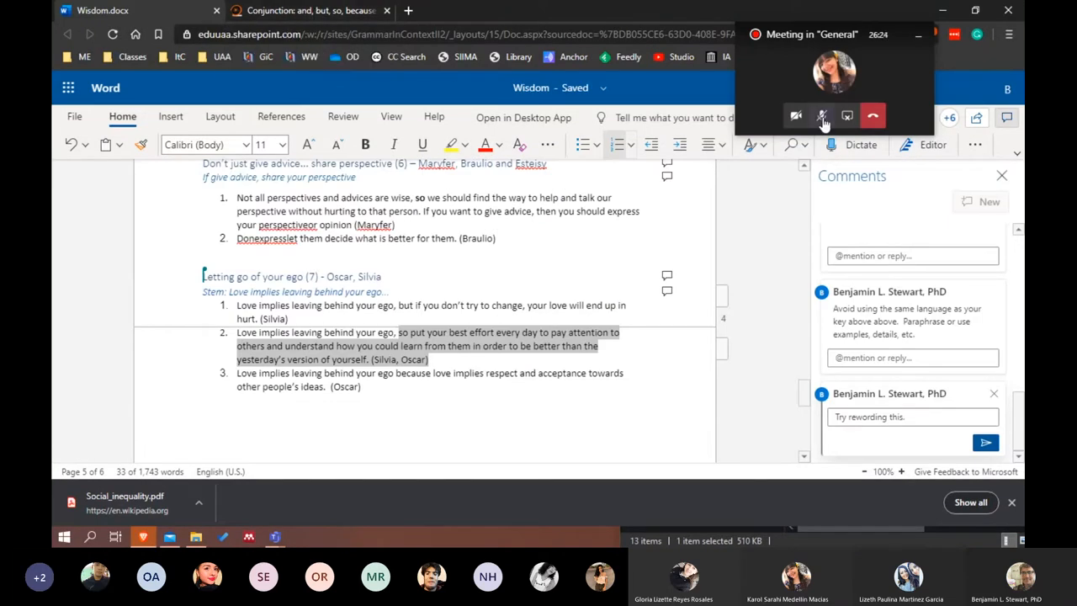
left_click(821, 116)
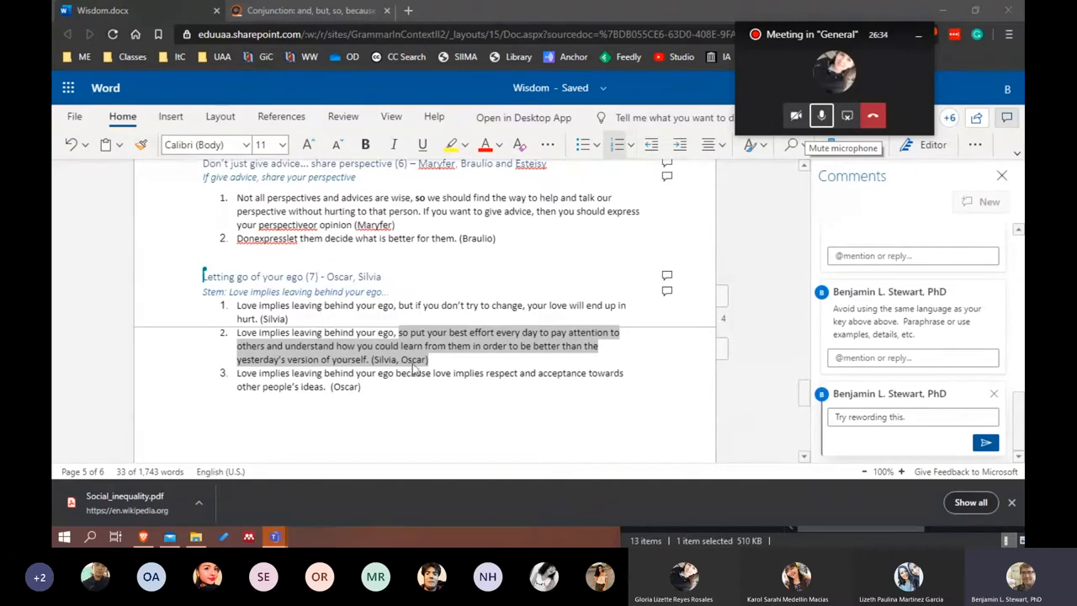
left_click(310, 10)
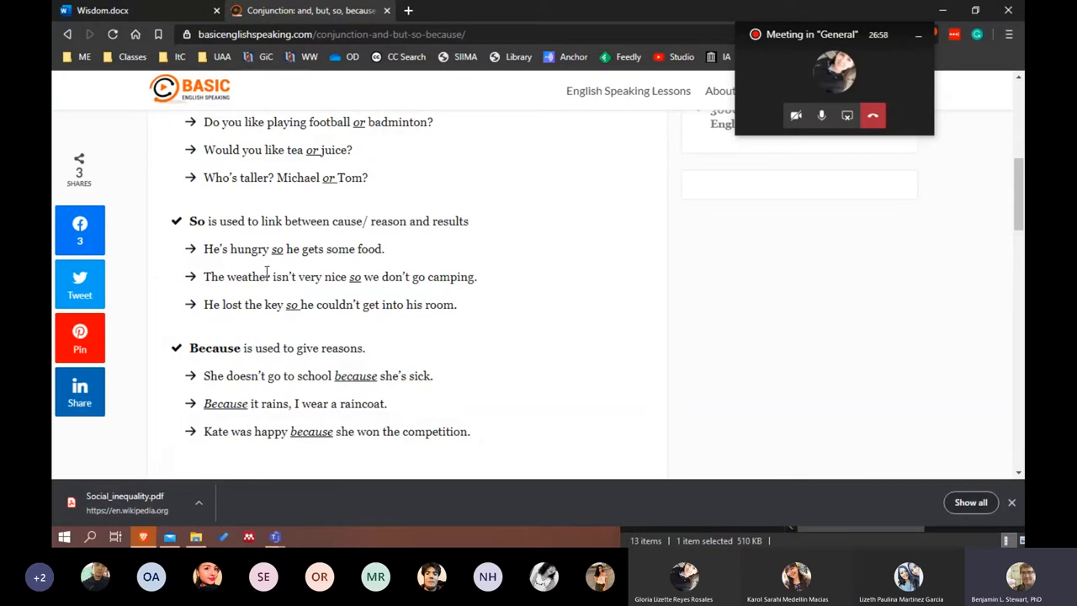
mouse_move(296, 266)
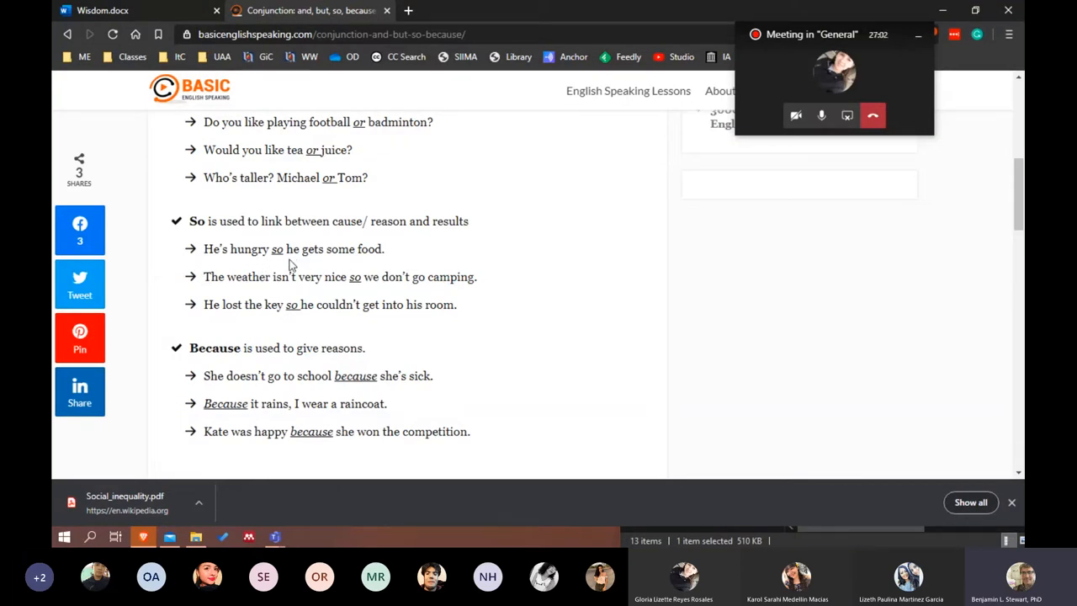
mouse_move(199, 239)
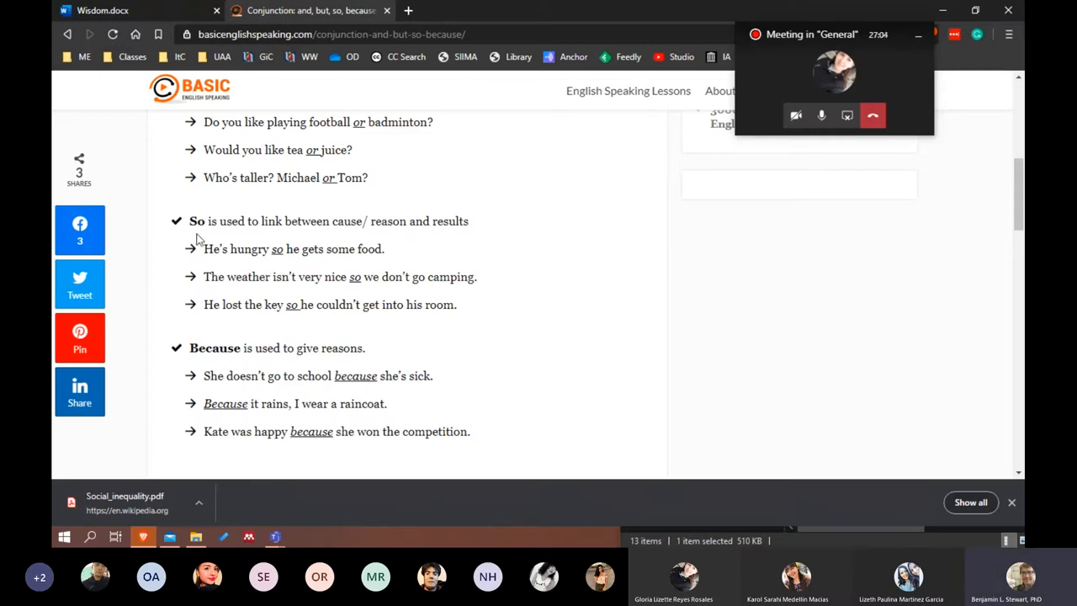
mouse_move(280, 237)
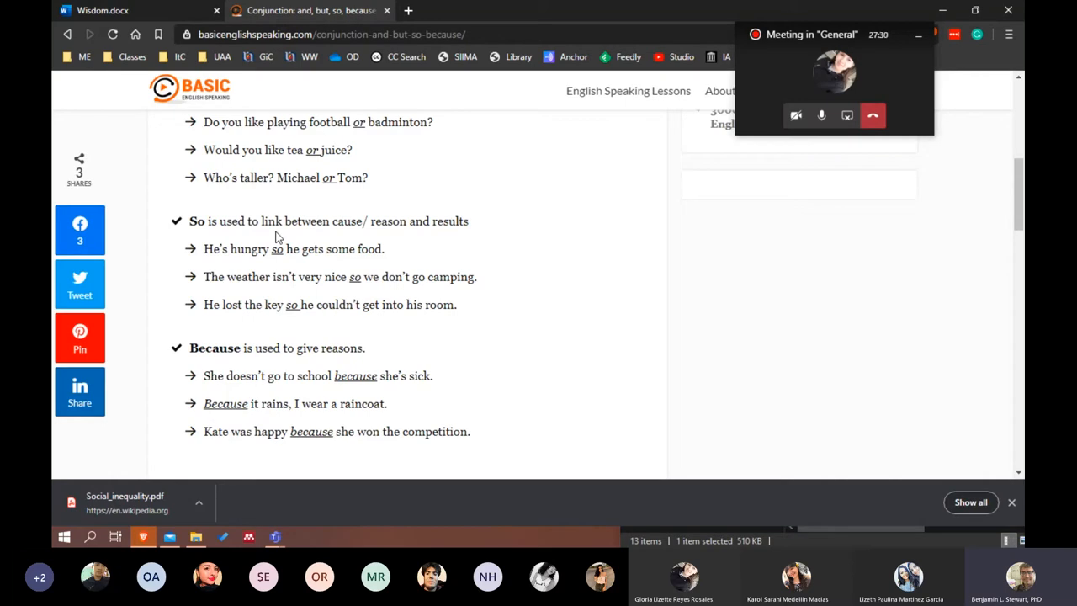
mouse_move(413, 367)
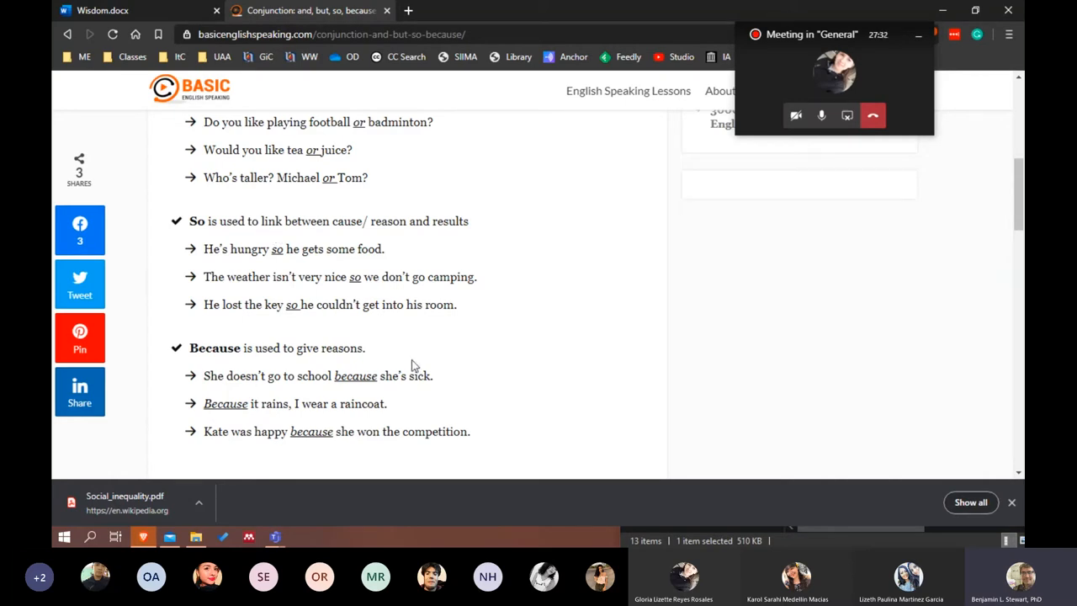
mouse_move(461, 365)
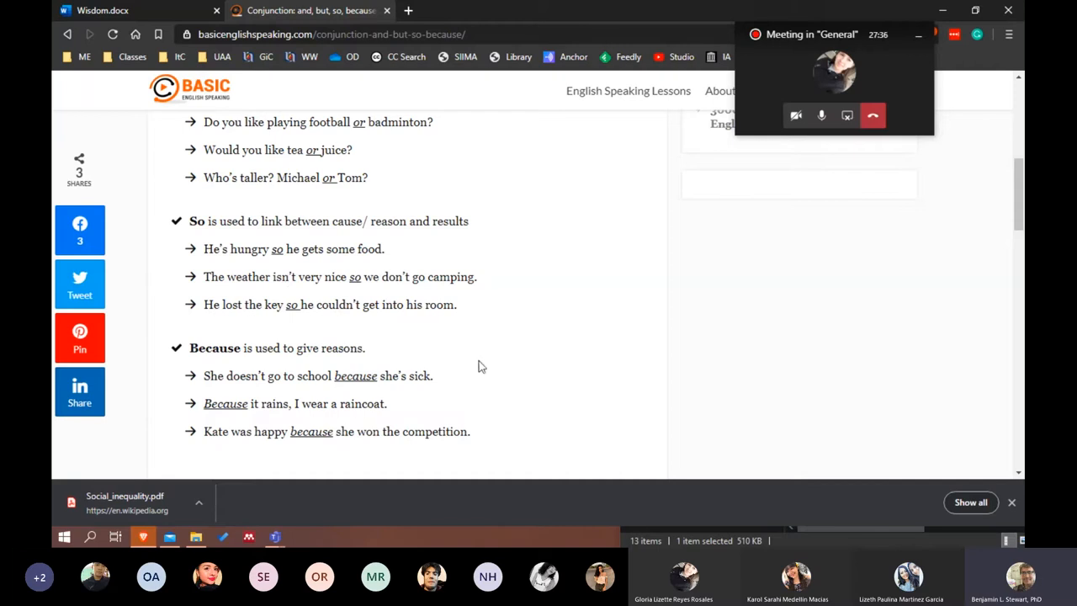
mouse_move(377, 302)
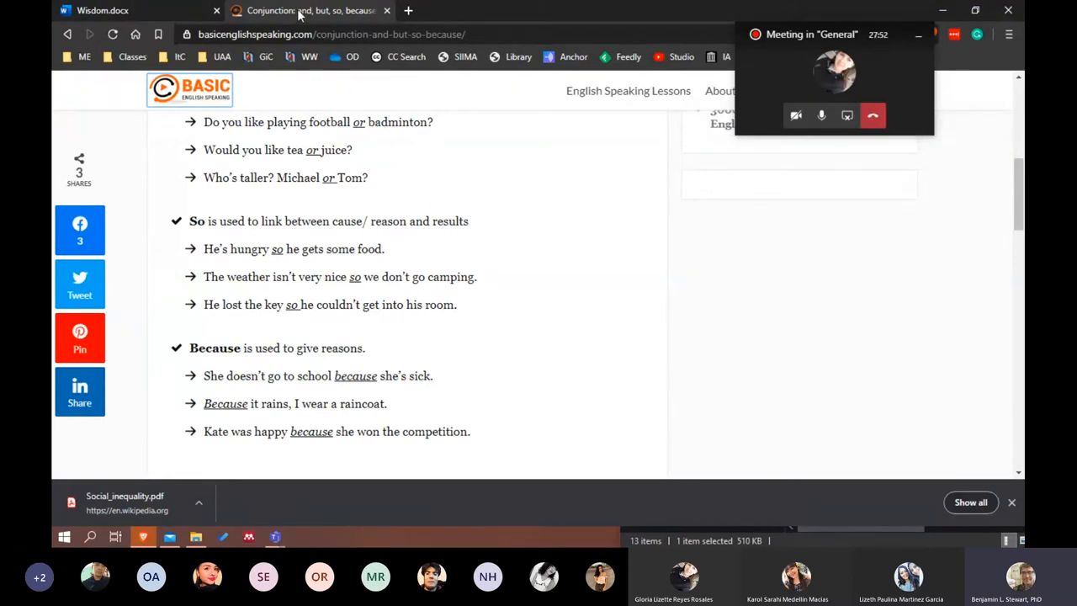
mouse_move(300, 10)
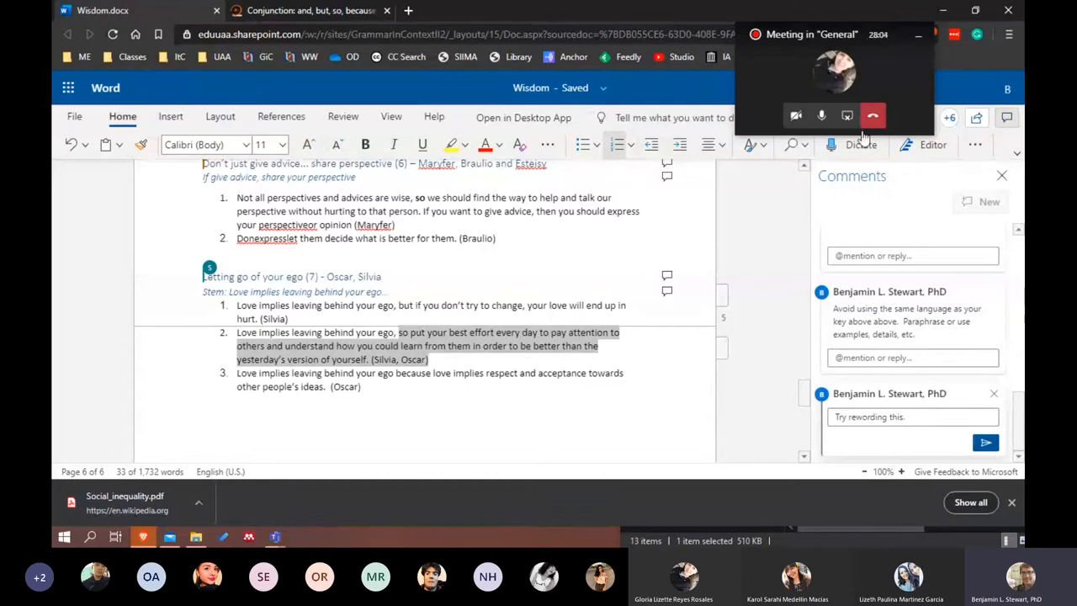
- Scroll through the PROPE B stems from Radical open mindedness down to Letting go of your ego
scroll("up", 3)
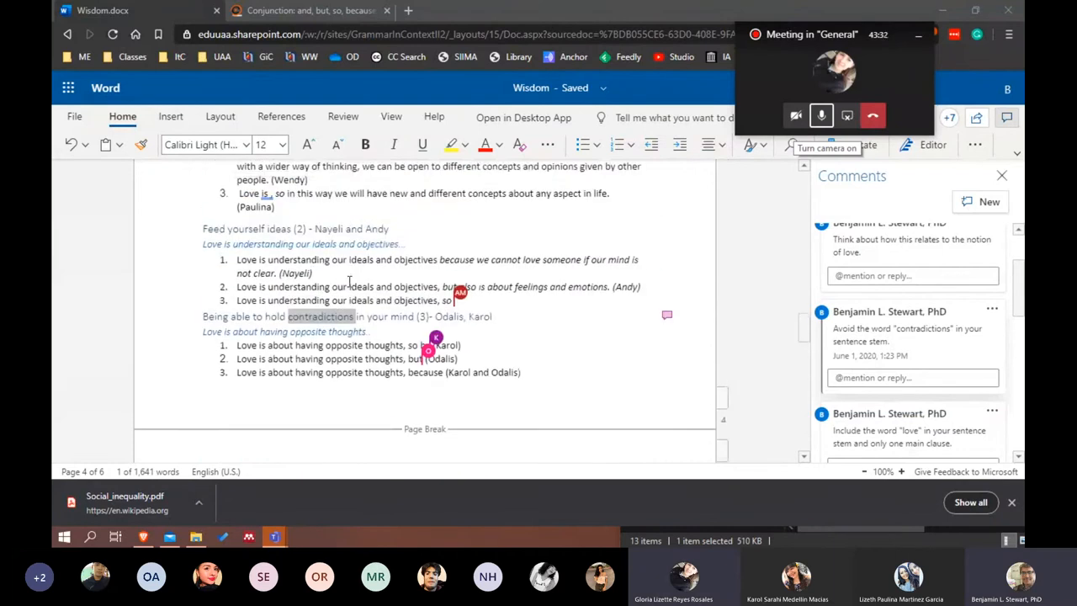
scroll("up", 3)
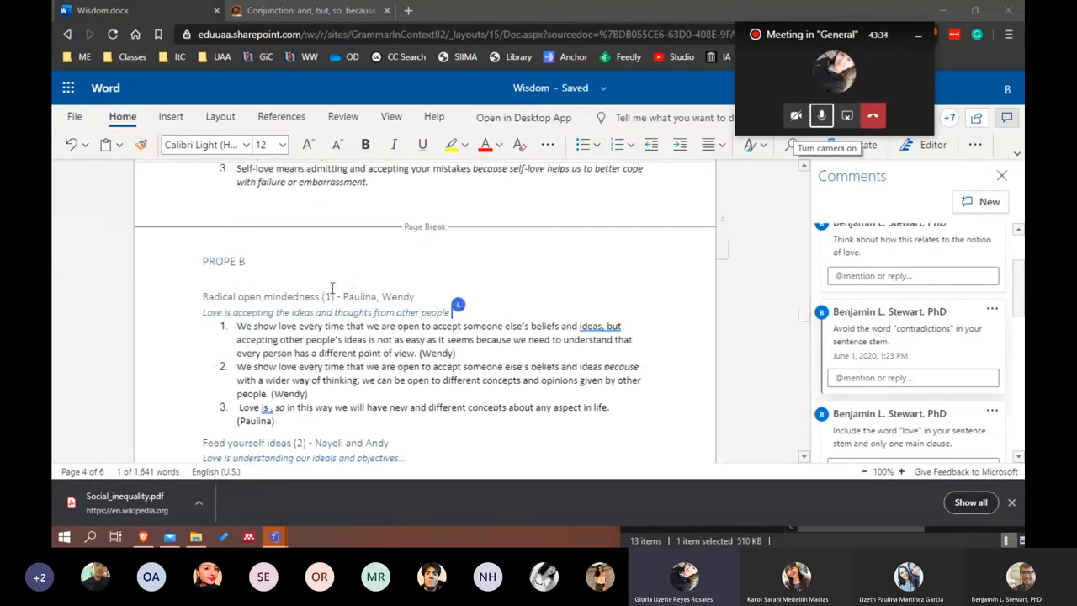
scroll("down", 3)
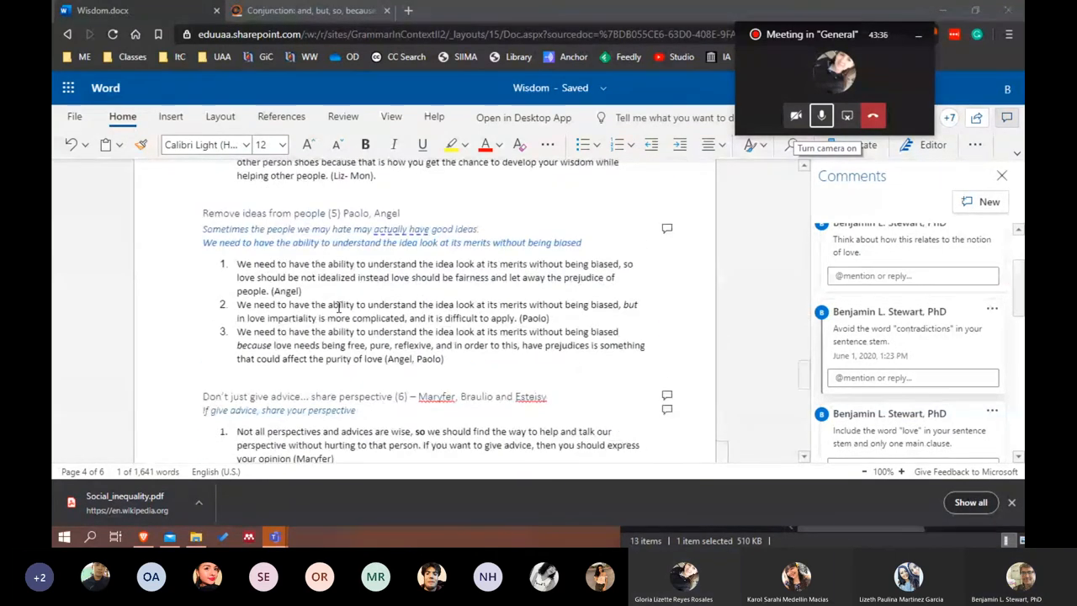
scroll("down", 3)
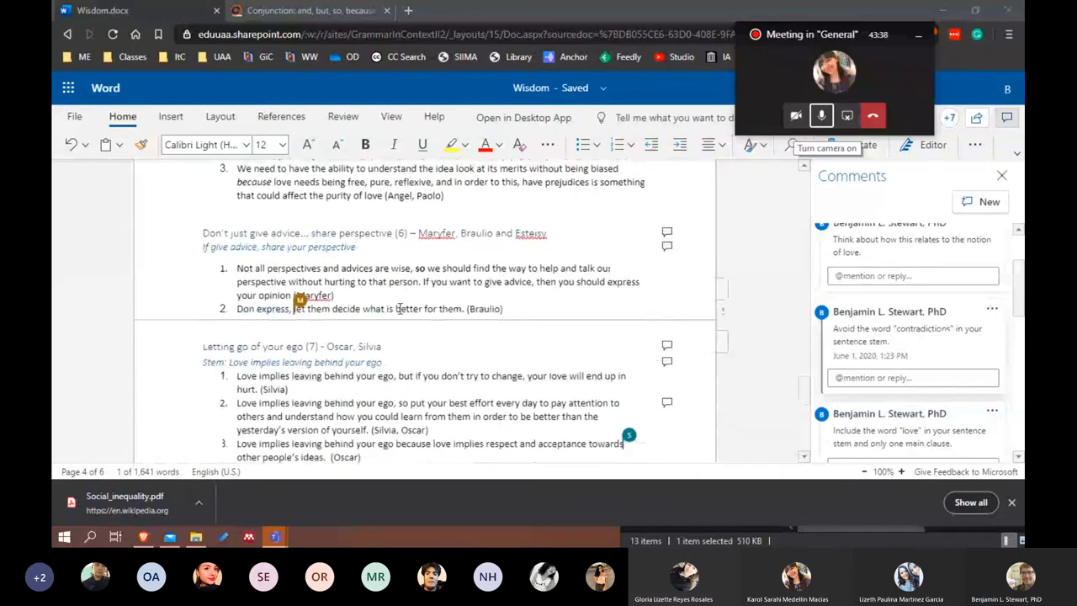
scroll("up", 3)
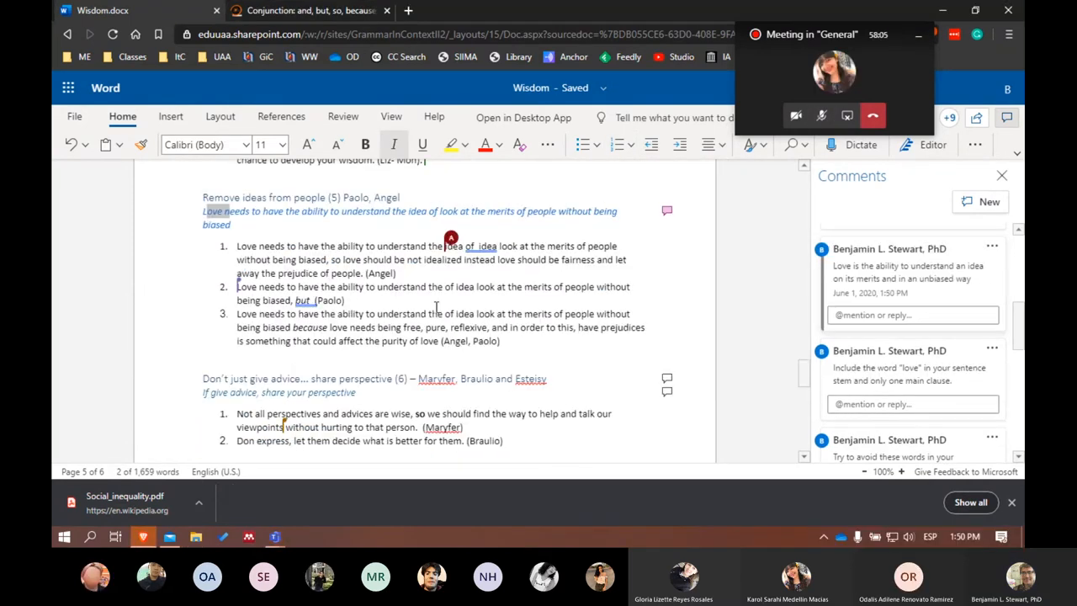
scroll("down", 3)
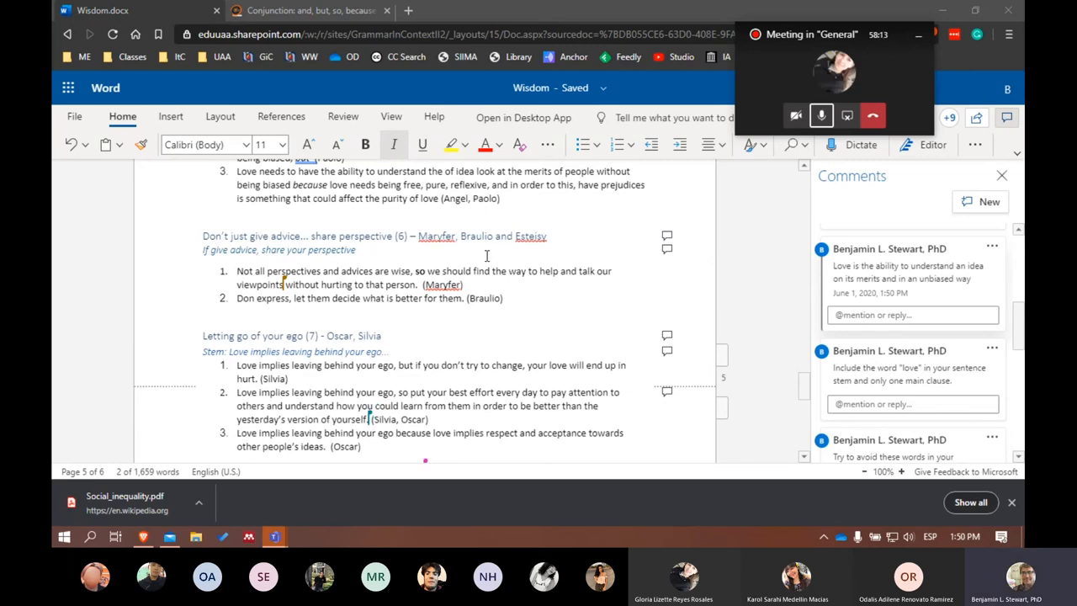
scroll("up", 3)
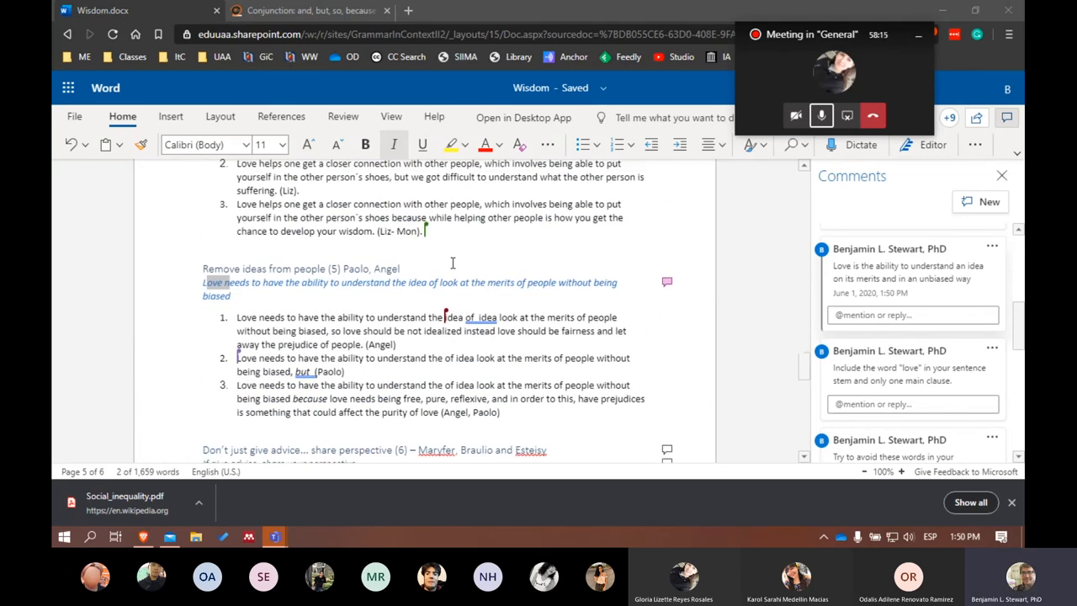
scroll("down", 3)
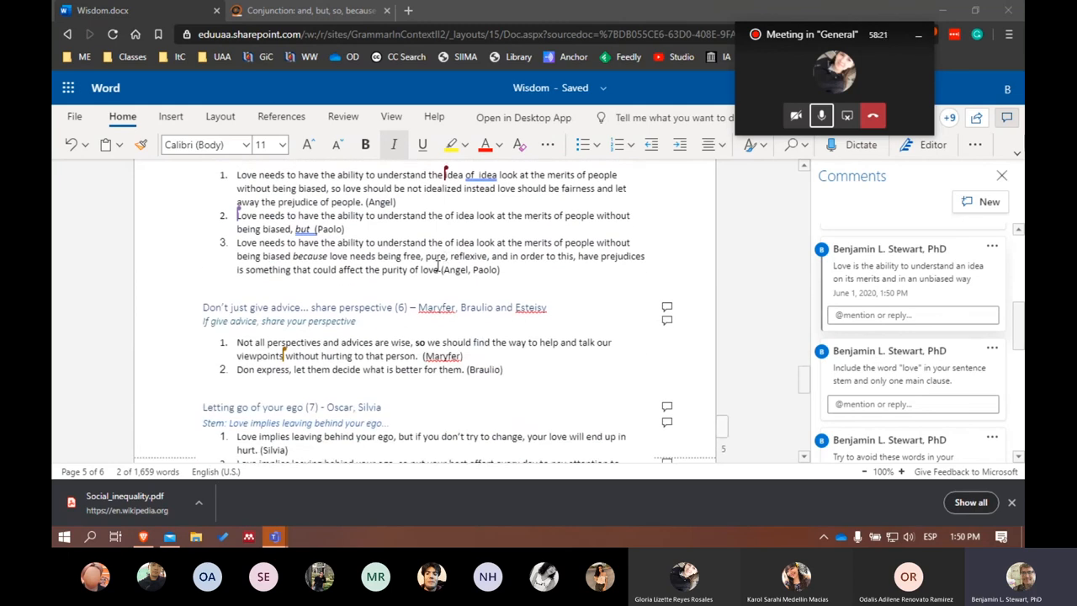
scroll("up", 3)
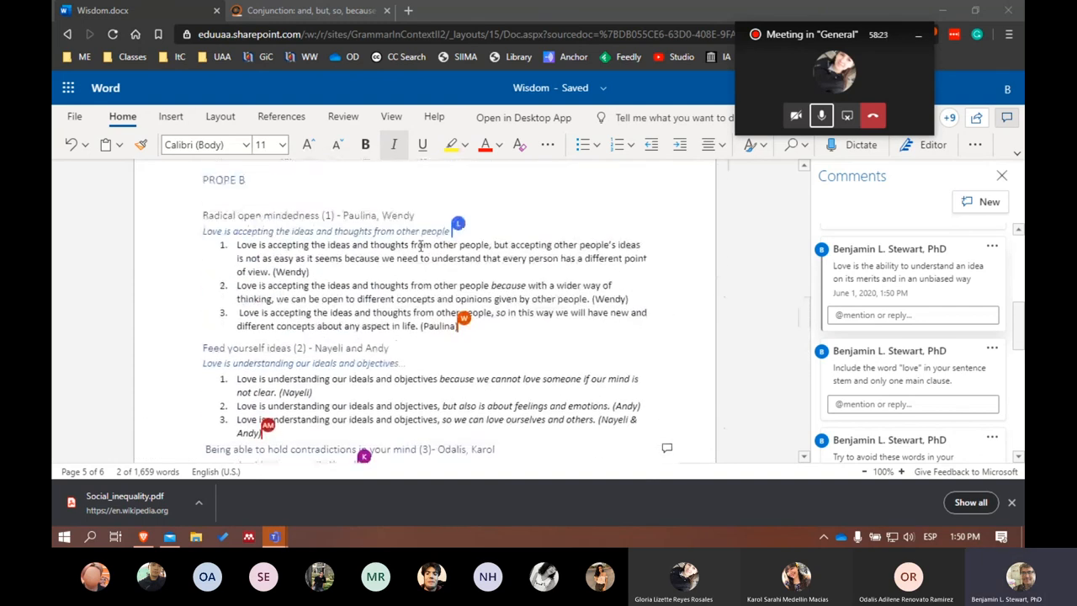
scroll("up", 3)
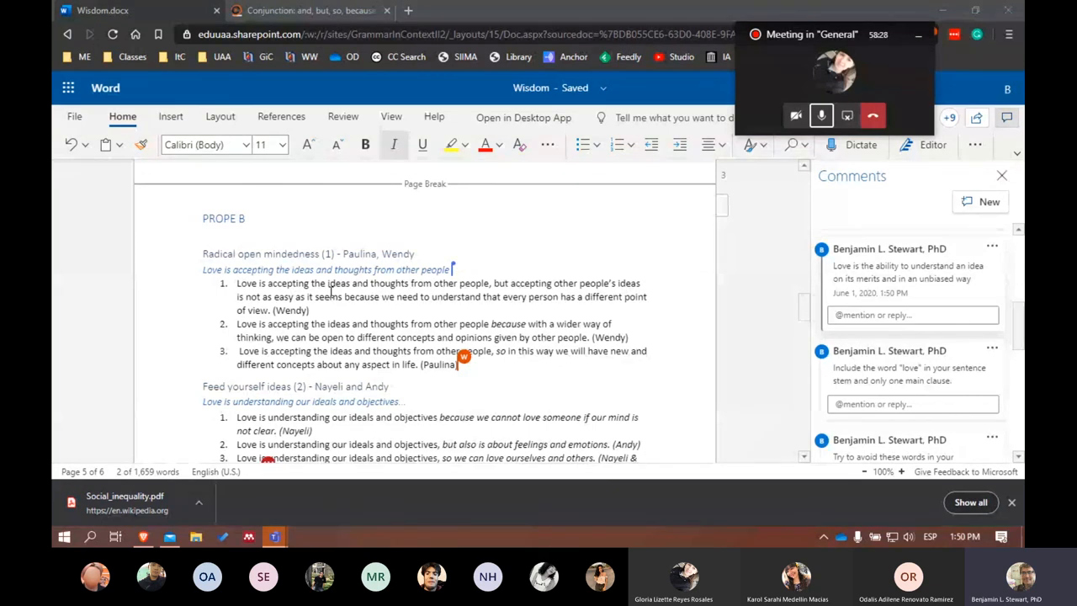
scroll("down", 3)
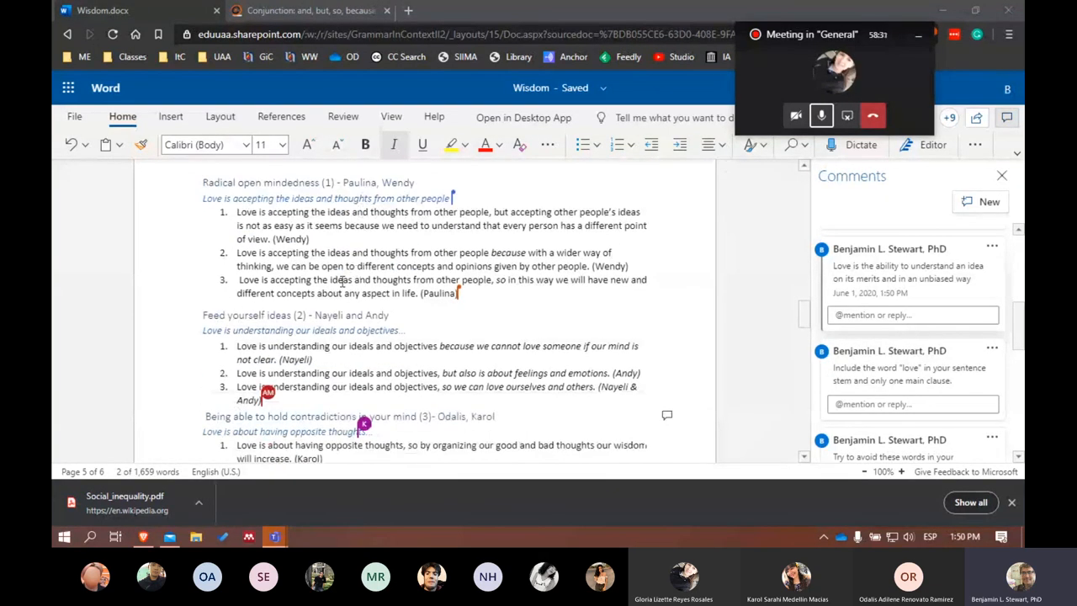
scroll("down", 3)
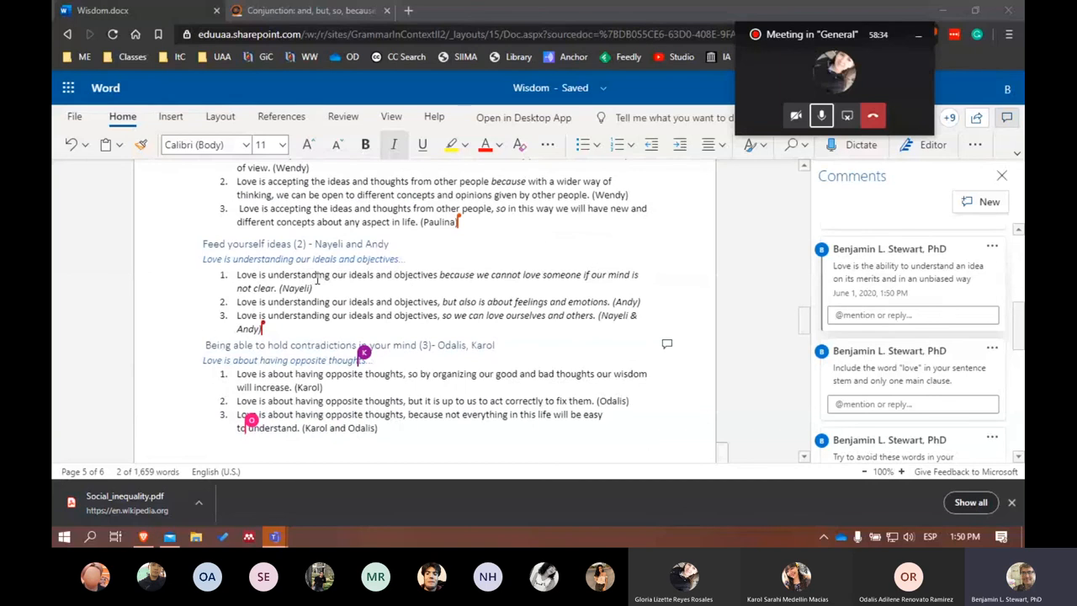
scroll("down", 3)
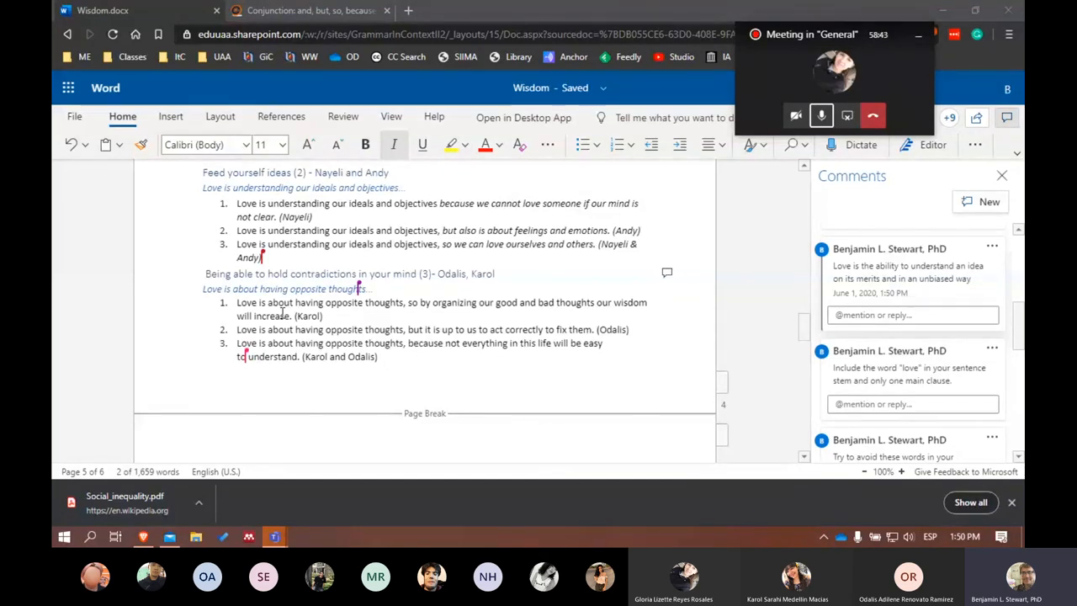
scroll("down", 3)
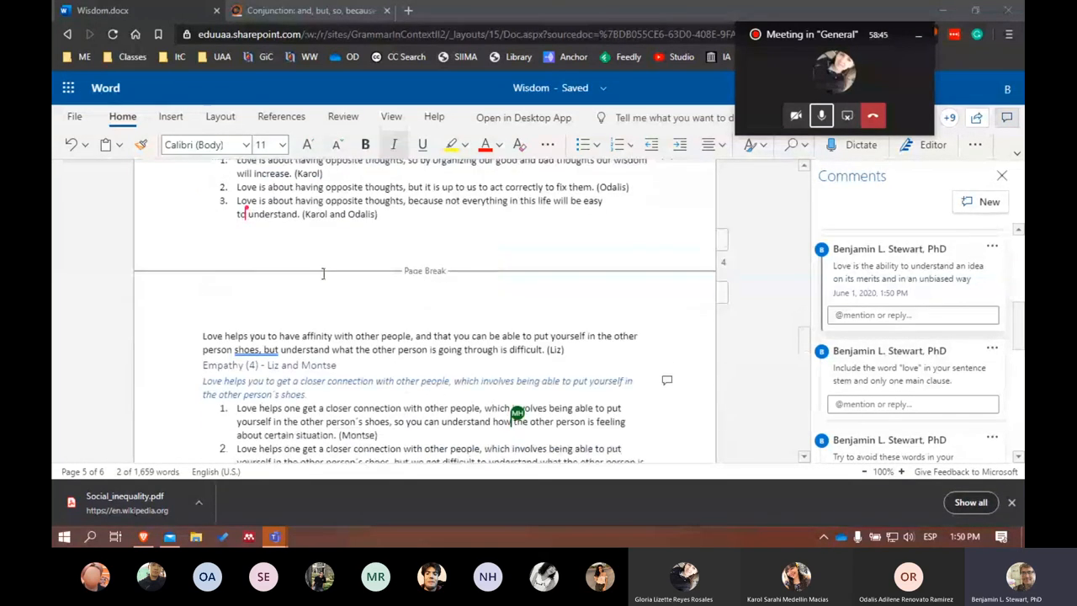
scroll("down", 3)
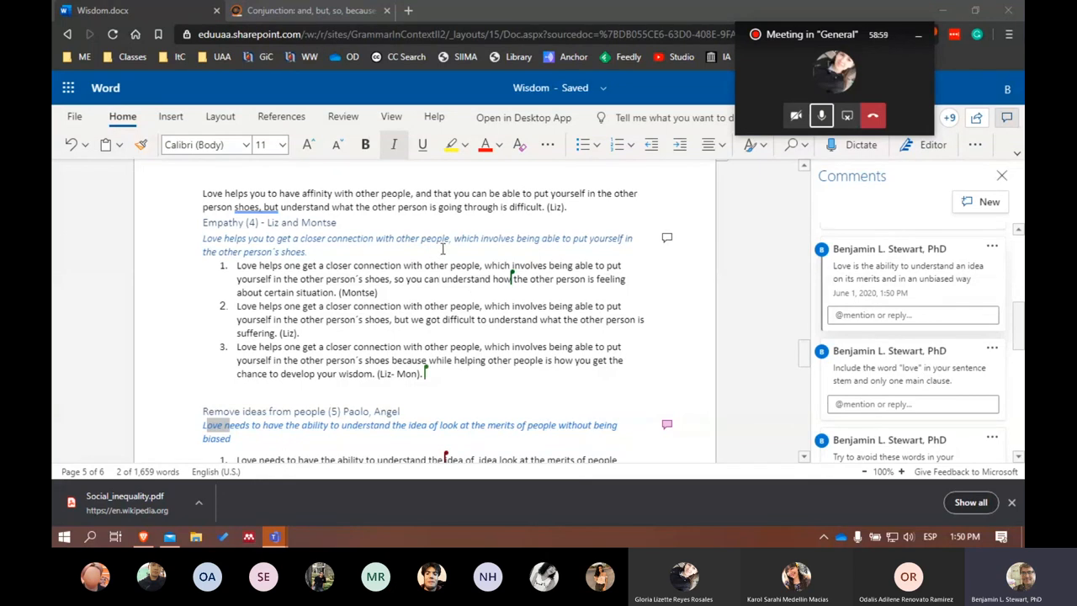
scroll("down", 3)
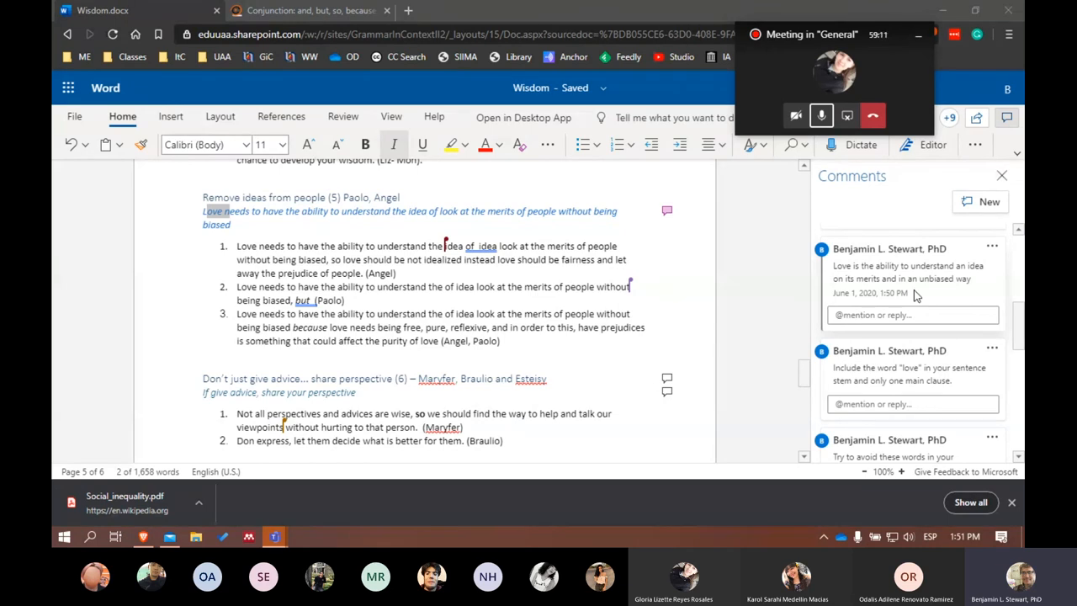
mouse_move(939, 292)
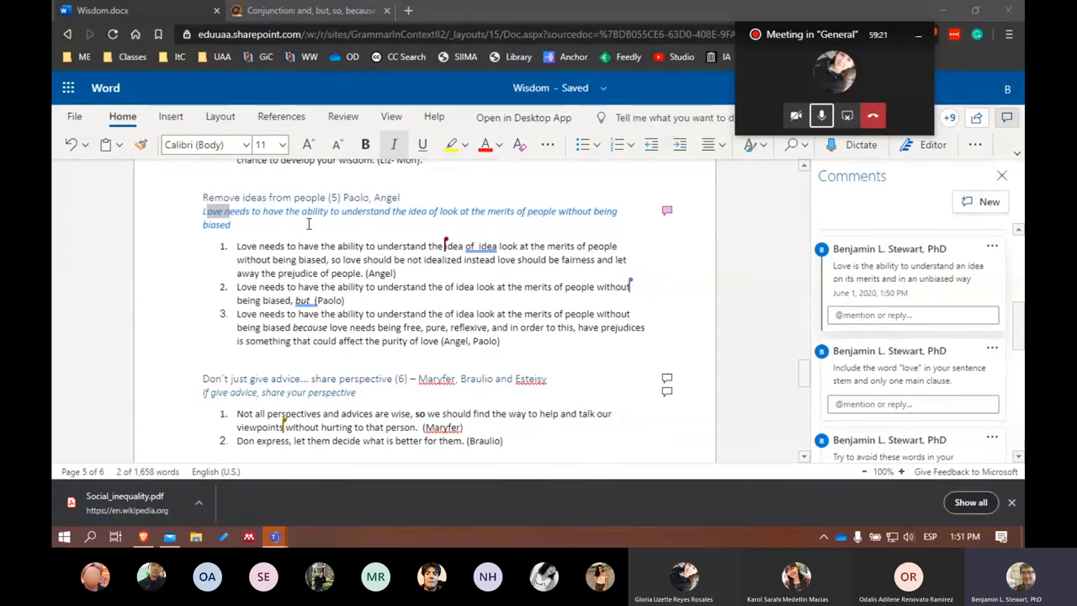
scroll("down", 3)
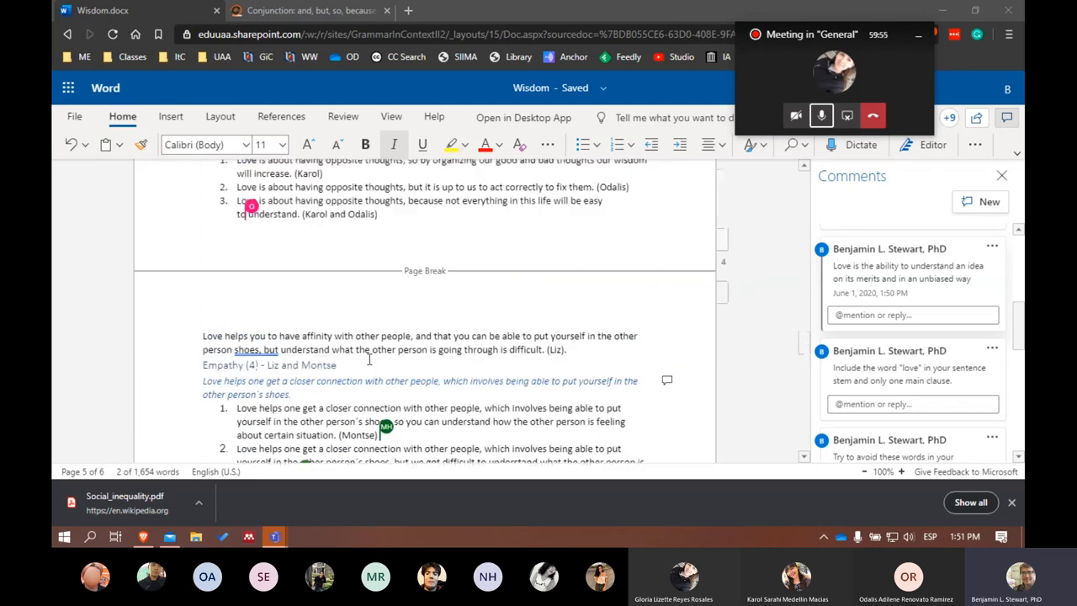
- Return from the shared Wisdom document to the full Teams meeting view of participants
scroll("down", 3)
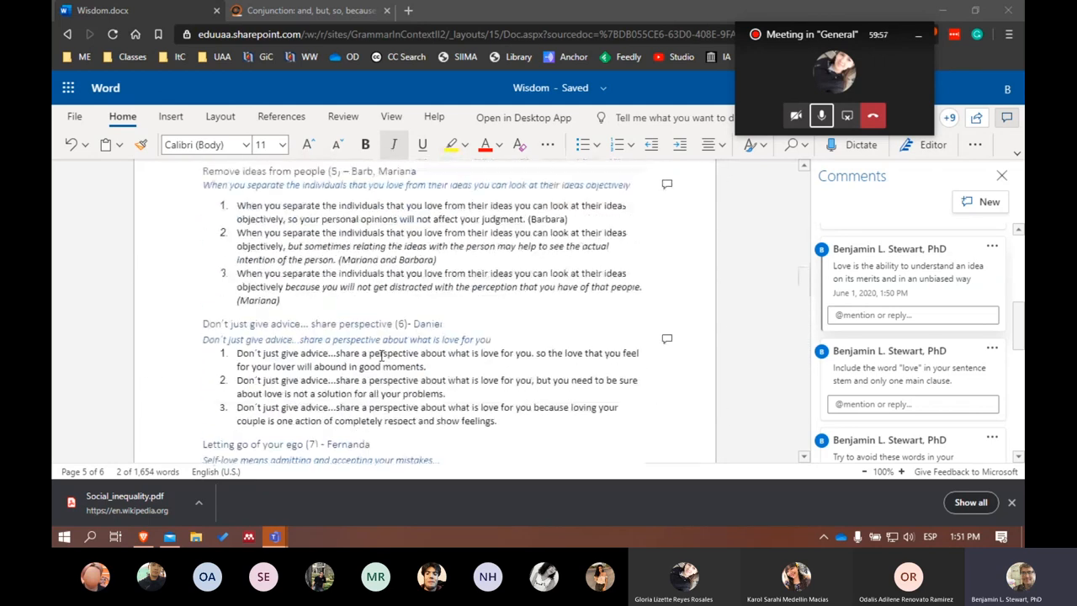
scroll("up", 3)
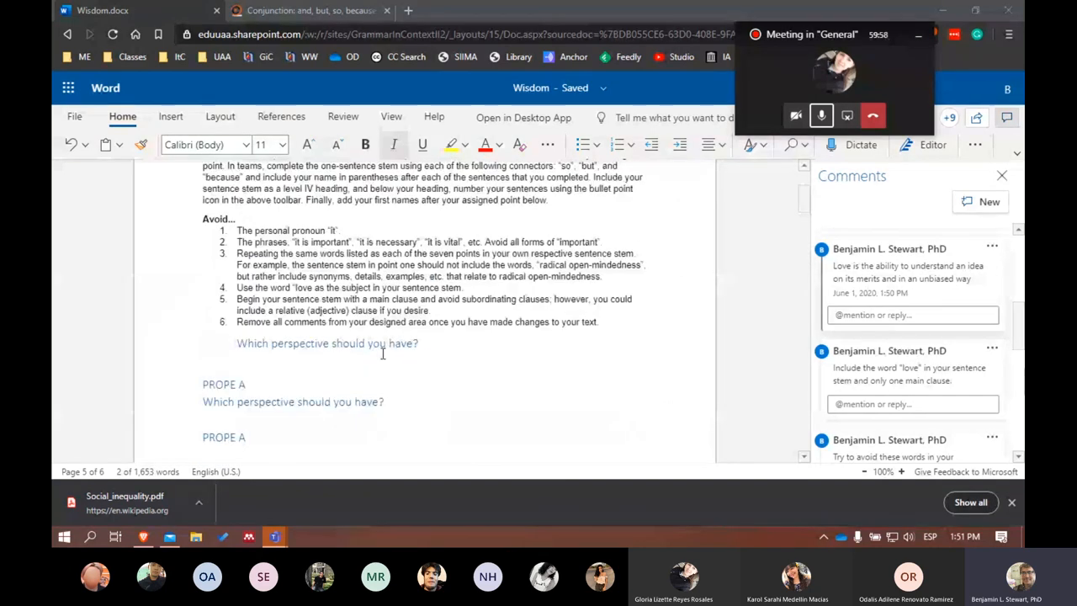
scroll("up", 3)
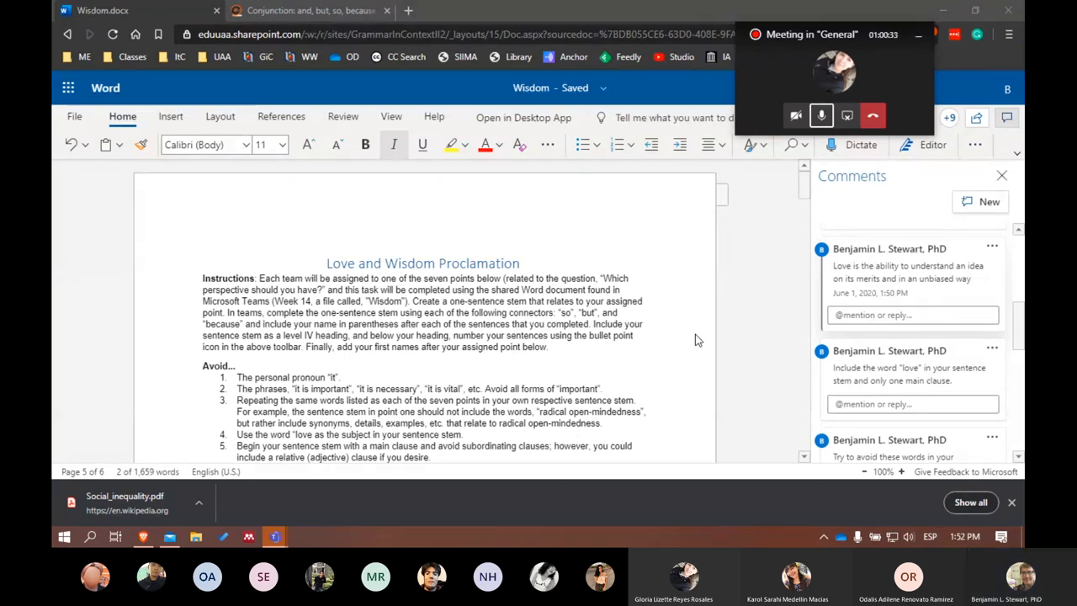
left_click(847, 116)
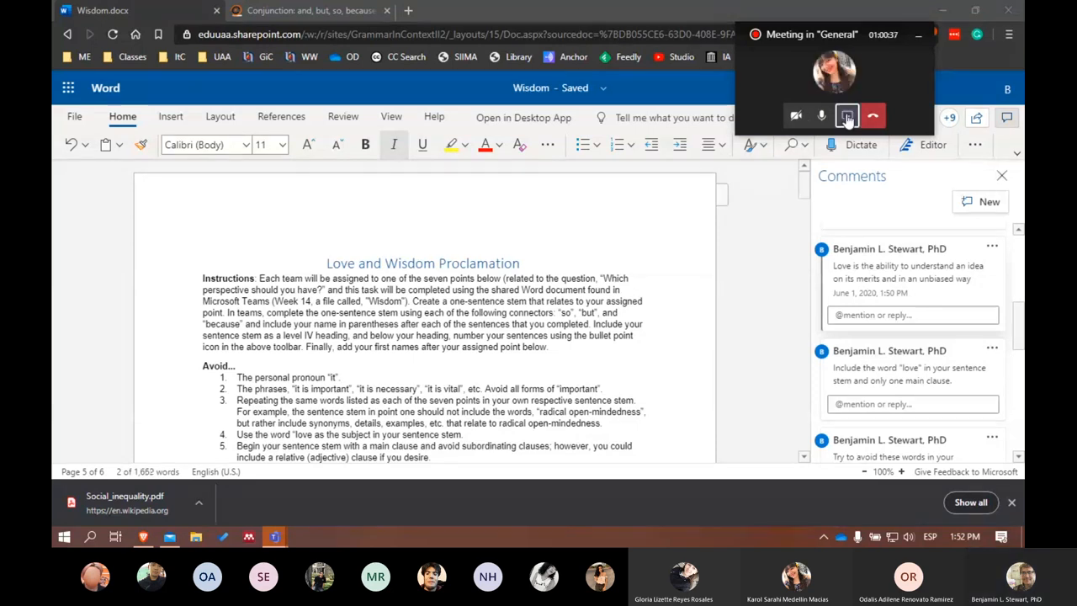
left_click(846, 116)
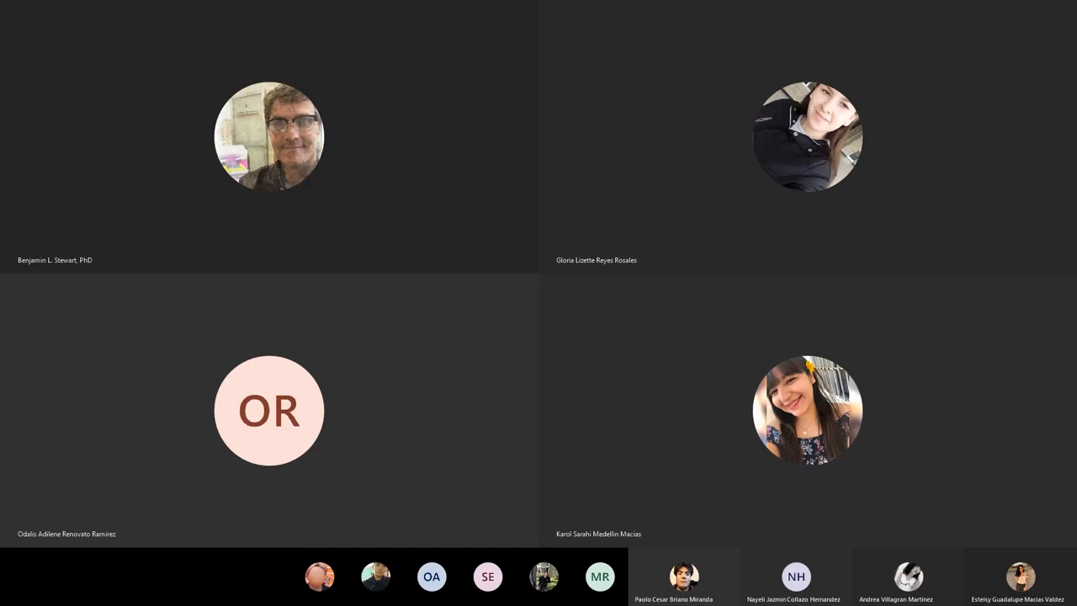